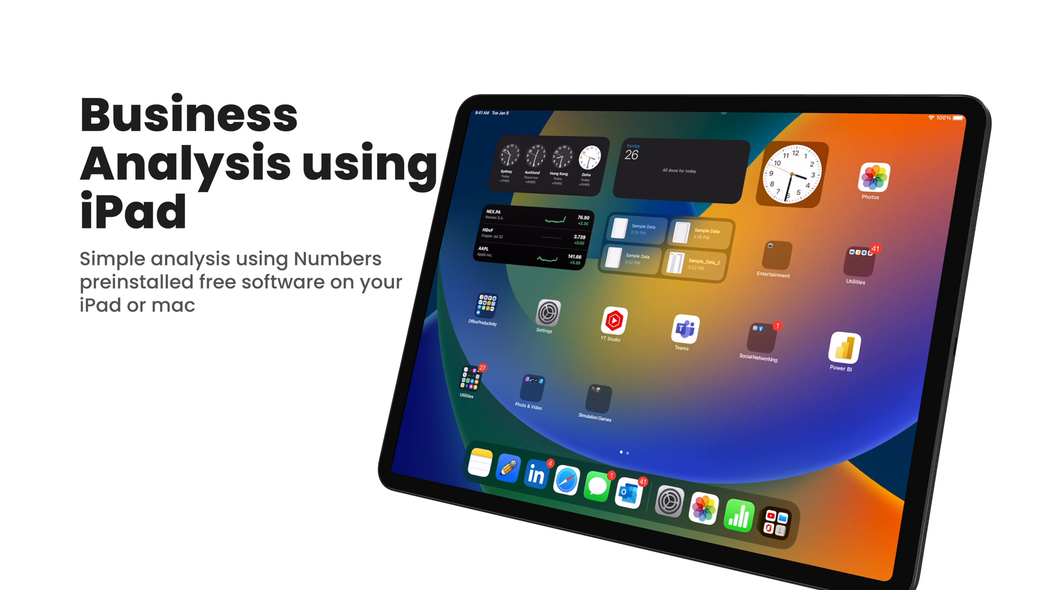
Launch Numbers and open the Sample Data spreadsheet with its revenue pivot table and bar chart
left_click(631, 231)
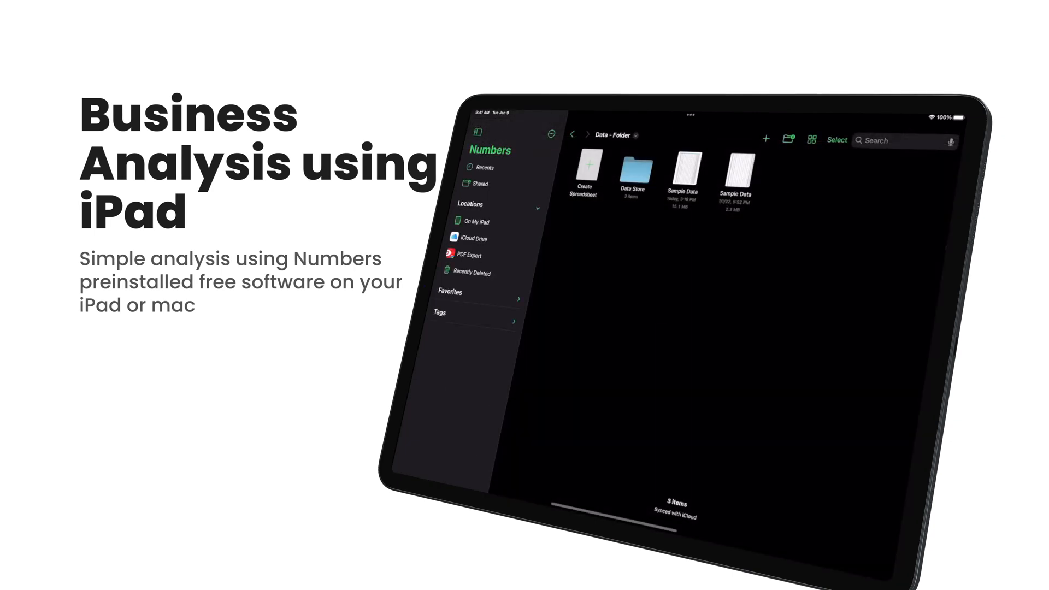
double_click(686, 167)
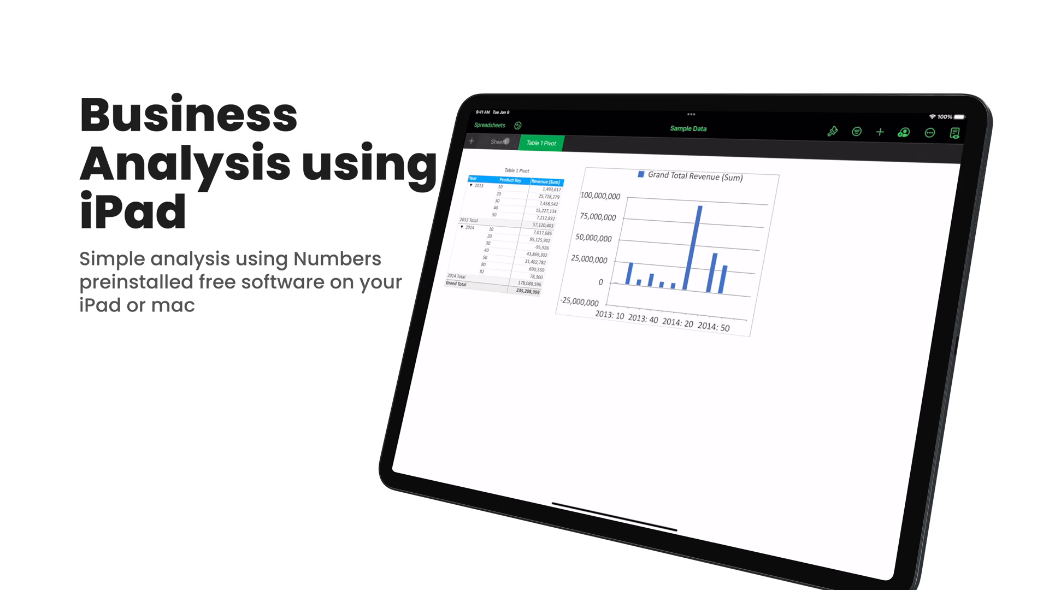
left_click(498, 141)
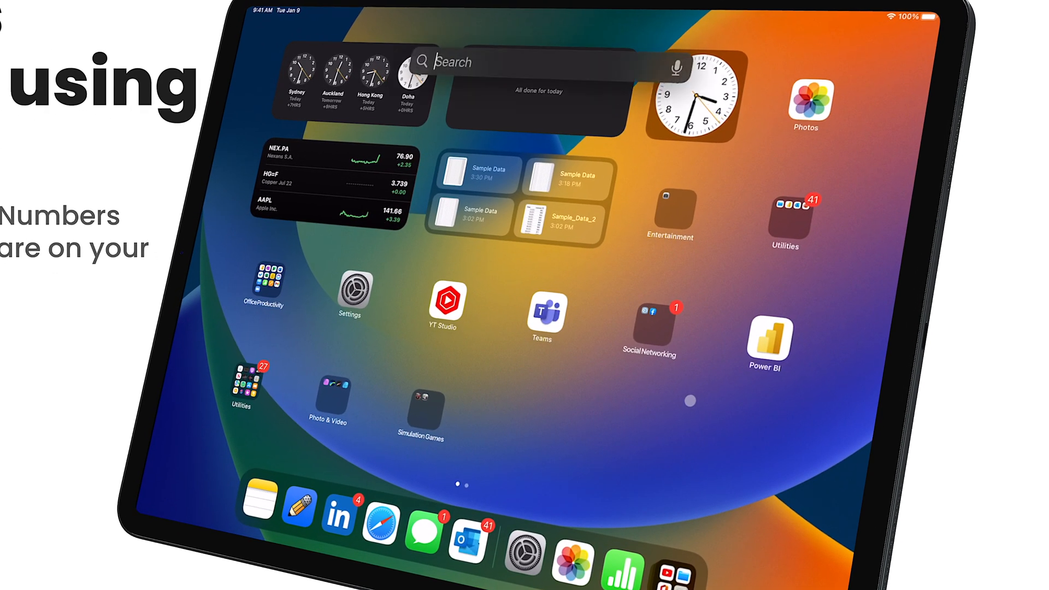
Find Files via Spotlight, browse into Data - Folder and choose the Sample Data spreadsheet
type("files")
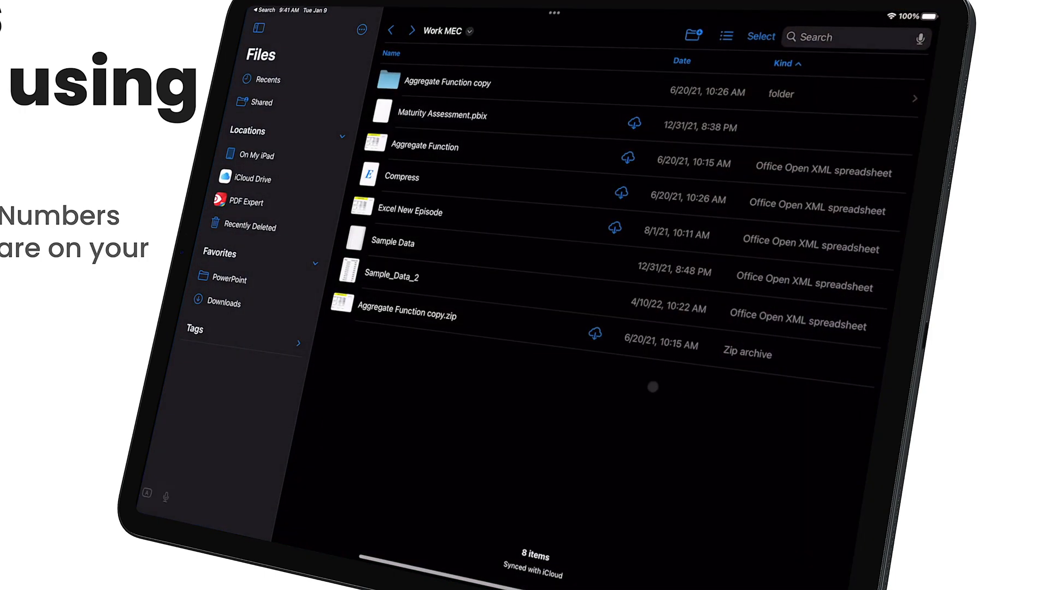
double_click(391, 274)
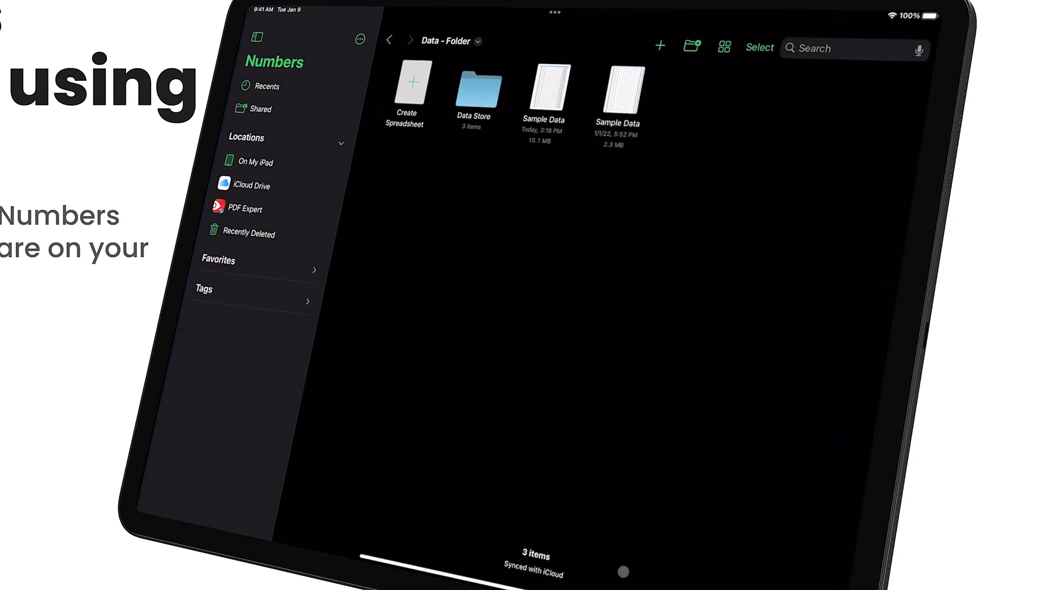
left_click(616, 91)
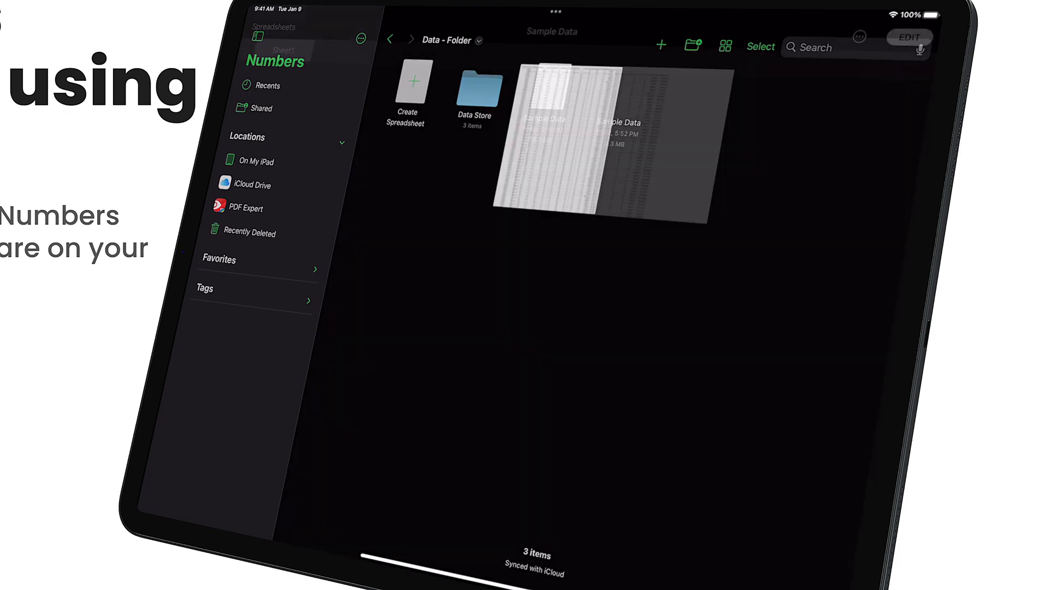
Open Sample Data, scroll through its rows, then have Sample Data 2's raw revenue records editable
double_click(600, 133)
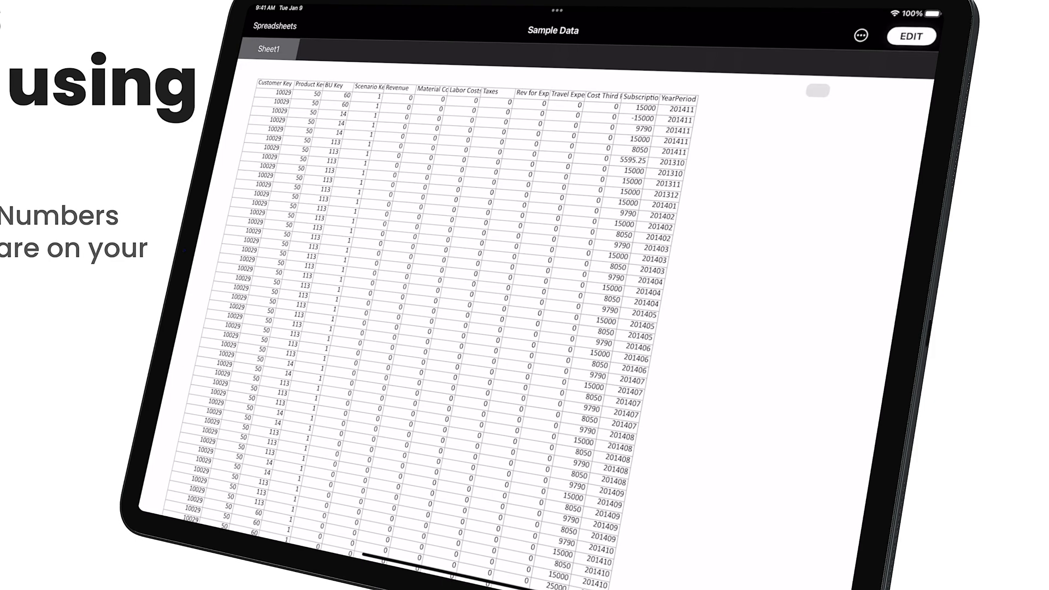
scroll("down", 3)
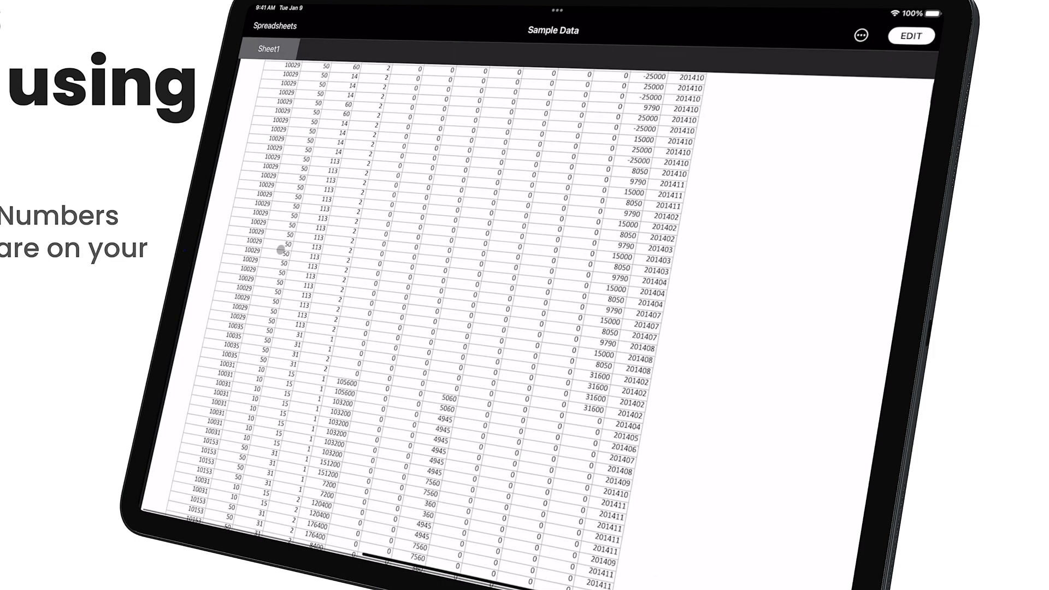
scroll("down", 3)
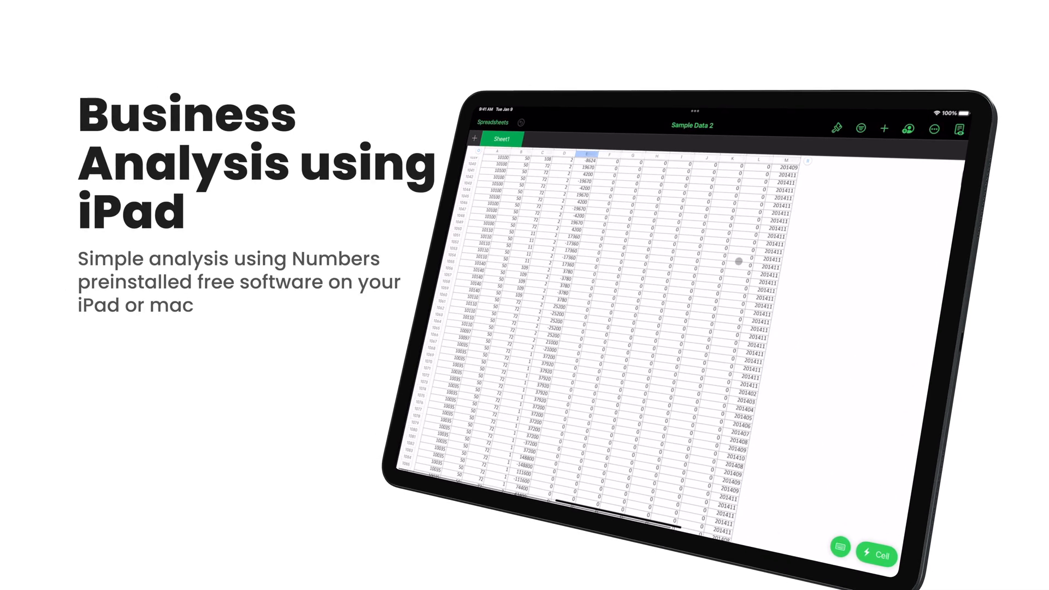
scroll("down", 3)
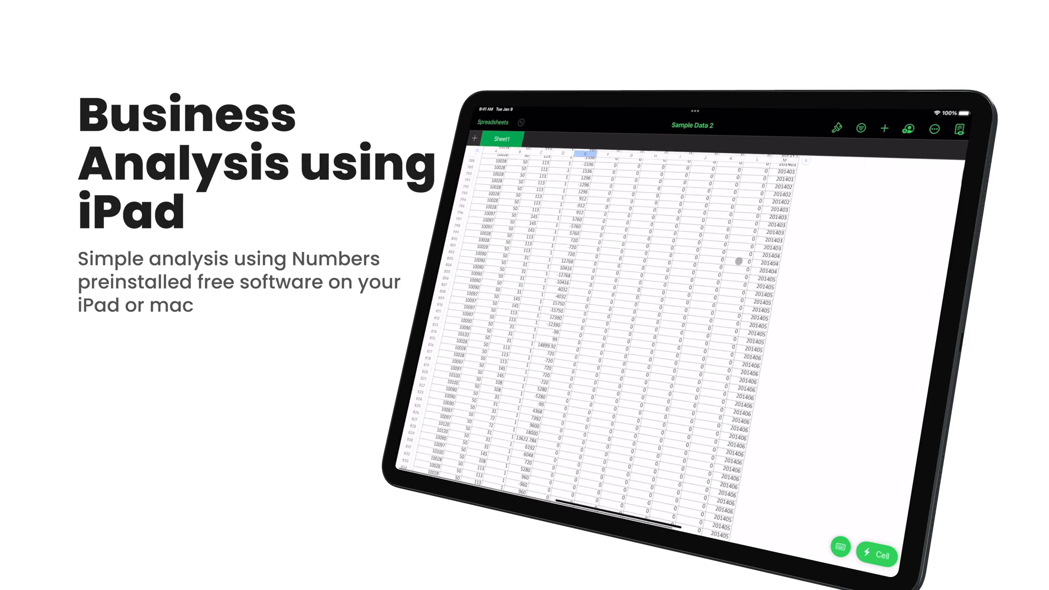
scroll("down", 3)
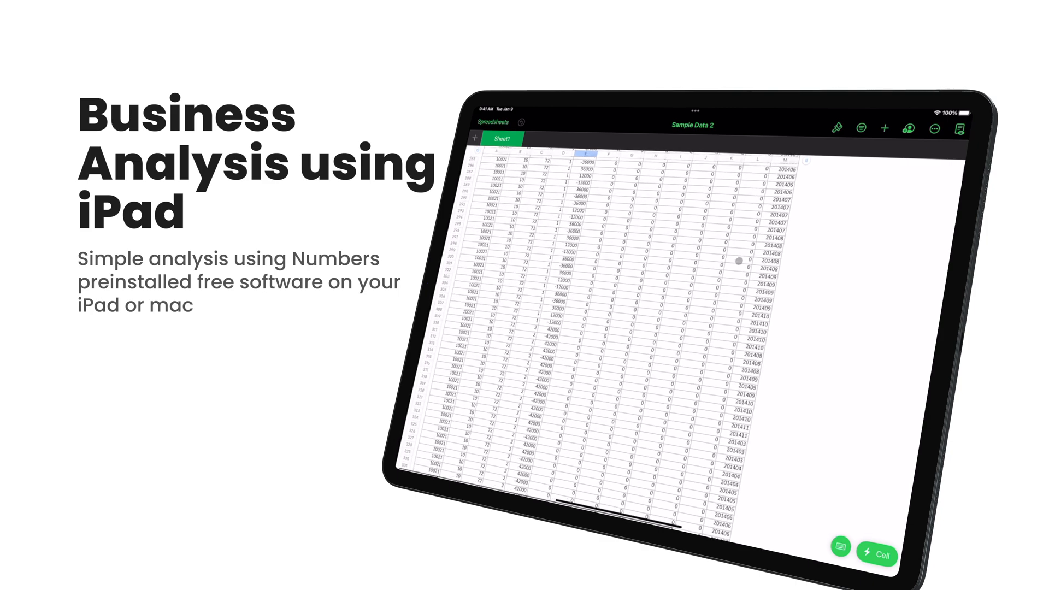
scroll("down", 3)
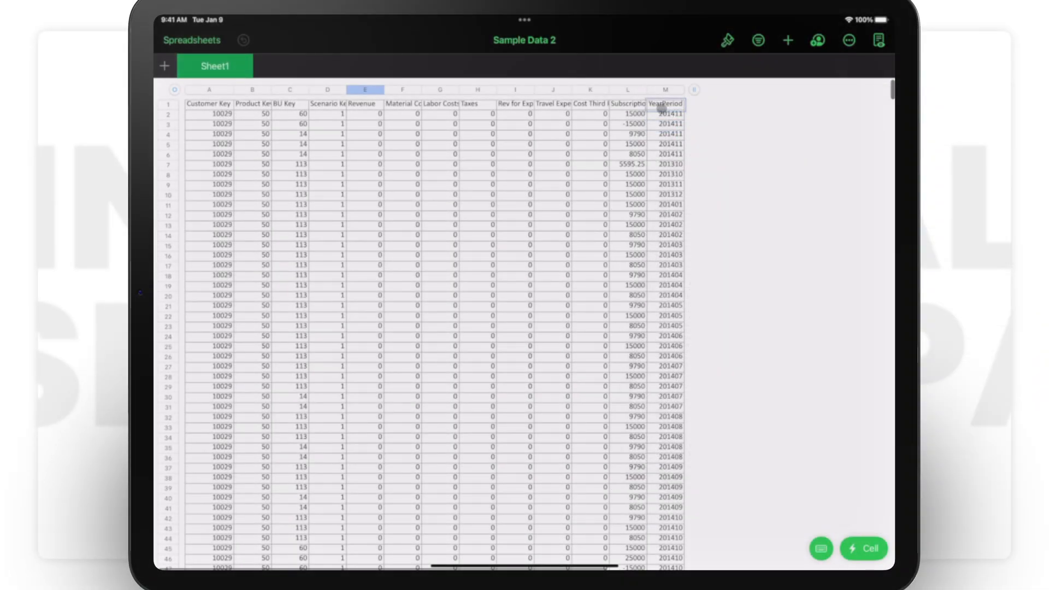
Add Year and Month columns after YearPeriod and start N2's formula =LEFT(M2,4)
left_click(665, 114)
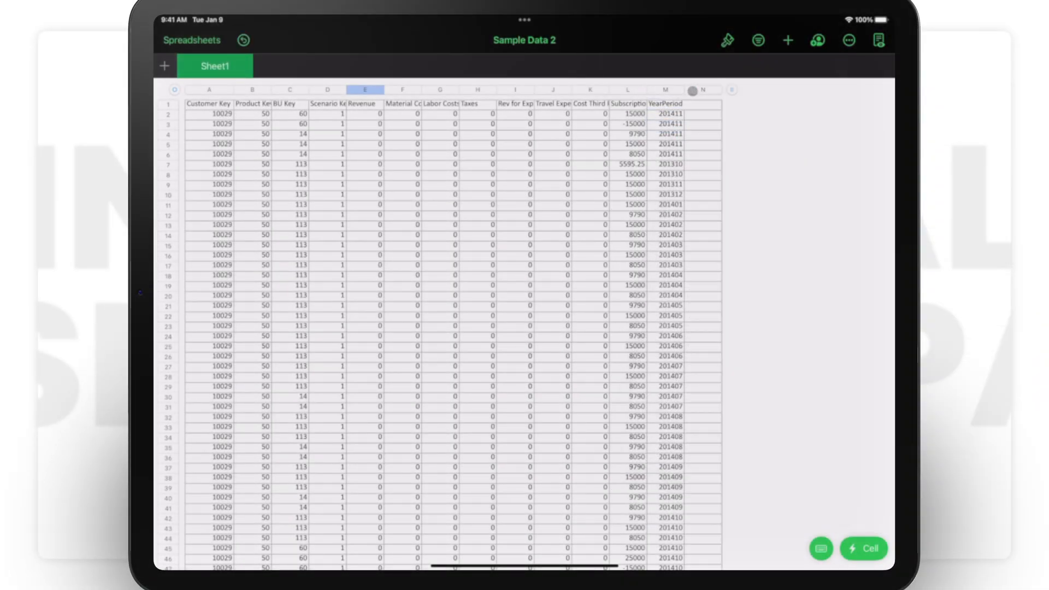
left_click(703, 87)
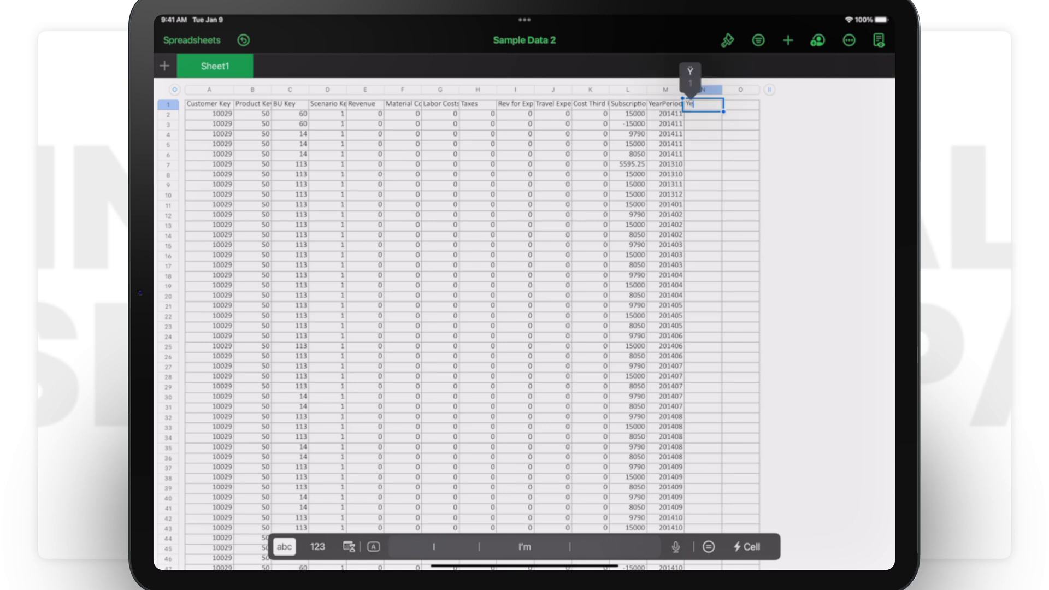
type("Year")
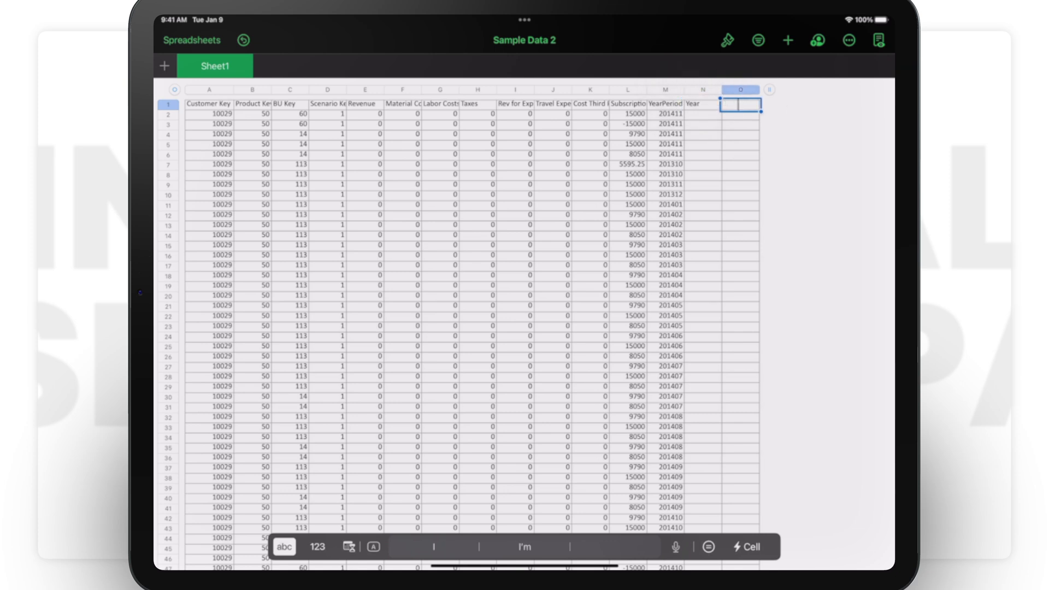
type("Month")
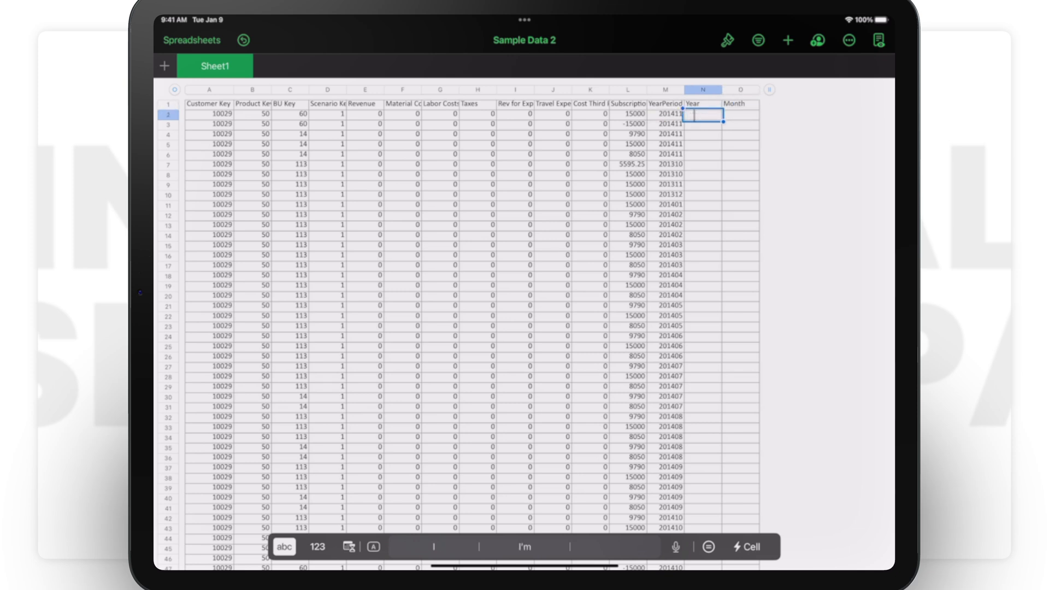
type("=YEAR")
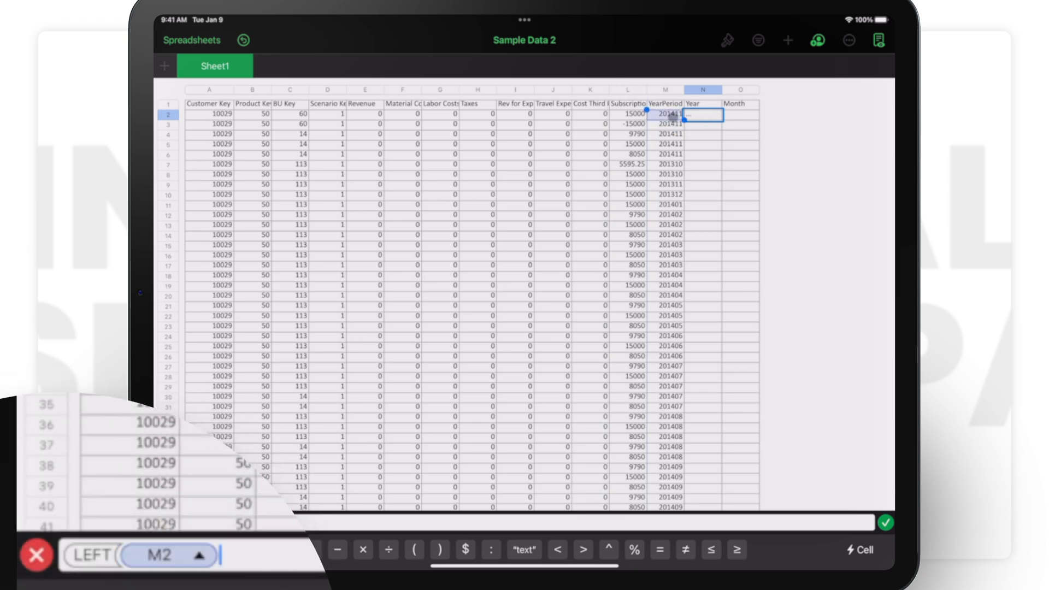
type(",4")
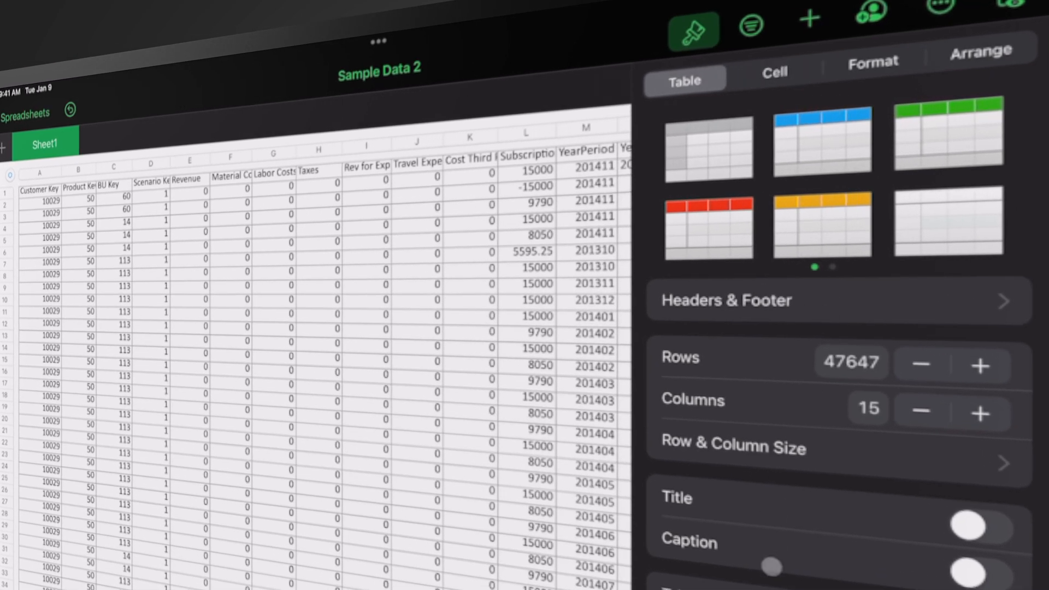
Set Header Rows to 1 and paste the Year formula down the whole Year column
left_click(726, 300)
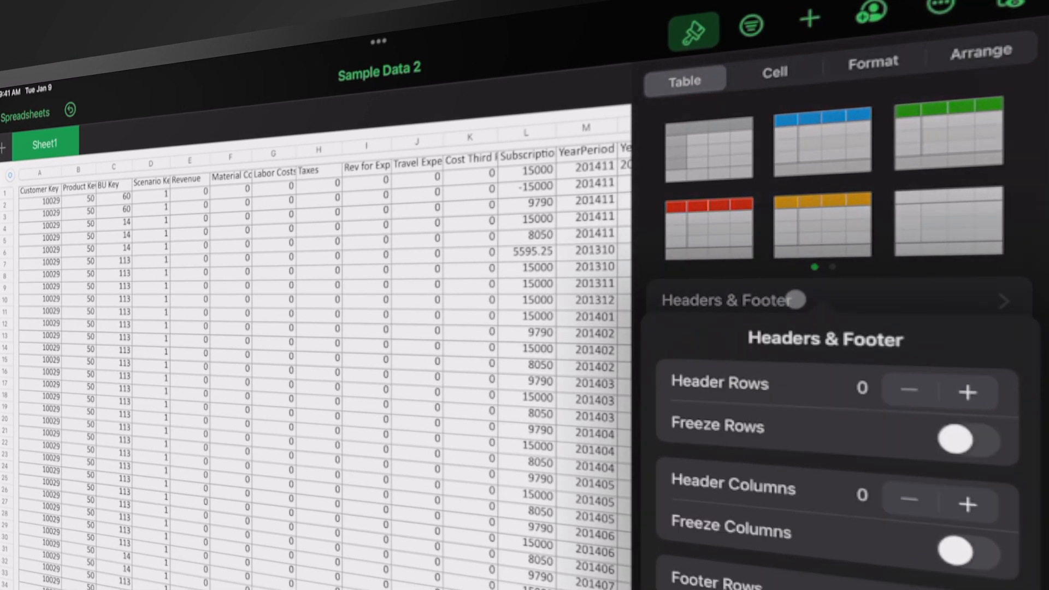
left_click(967, 391)
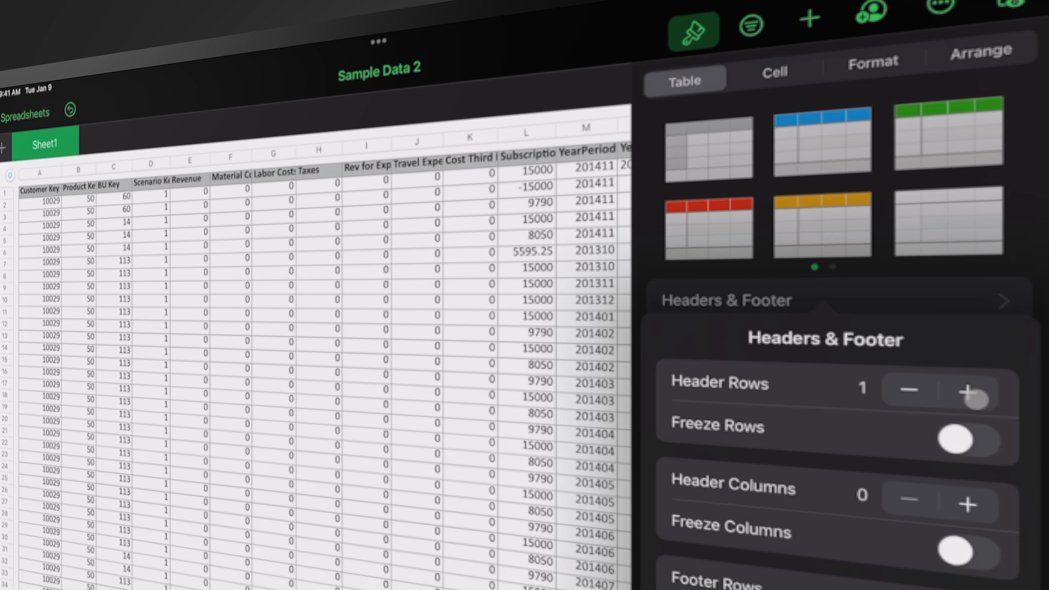
left_click(967, 503)
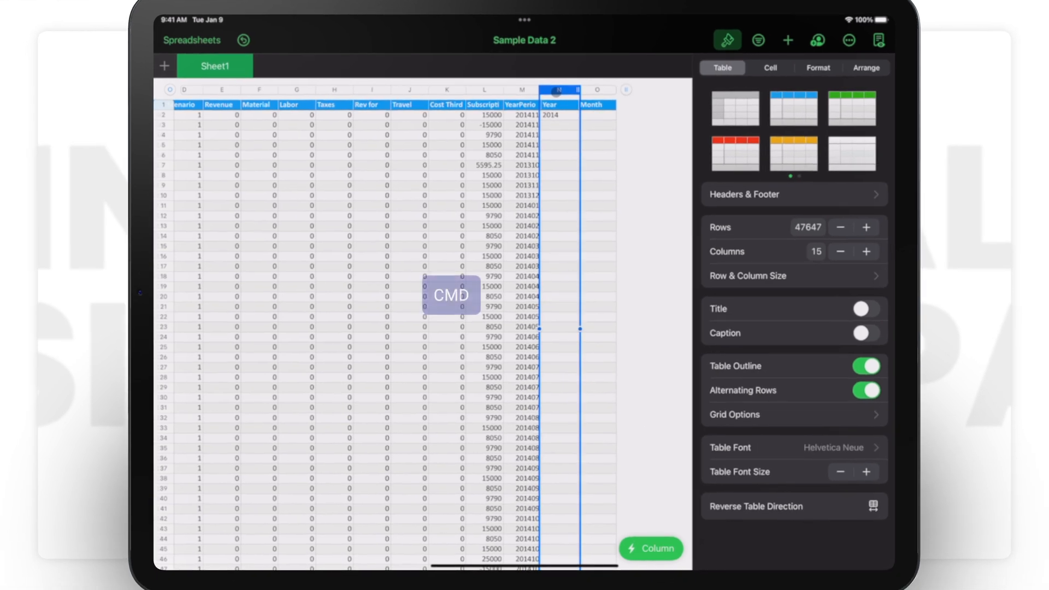
key("cmd+v")
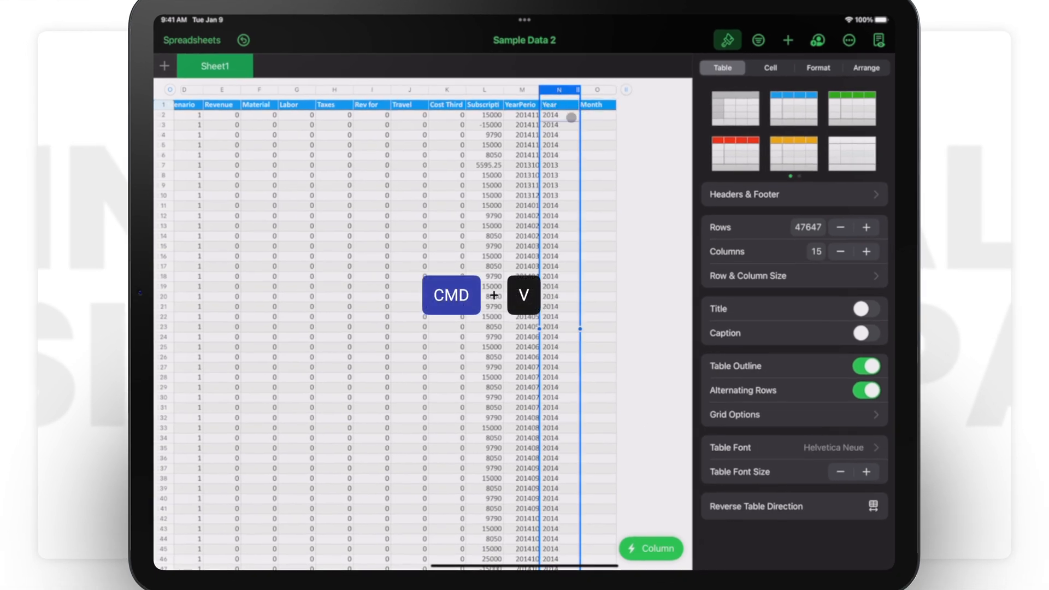
key("cmd+v")
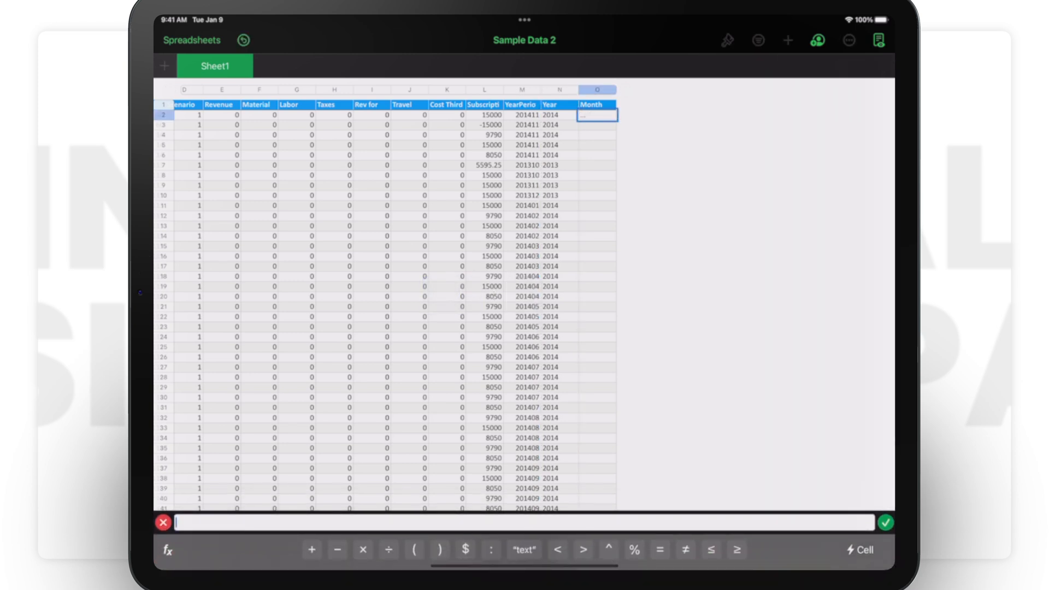
Enter =RIGHT(M2,2) in O2 so Month shows YearPeriod's last two digits, 11
type("RIGHT")
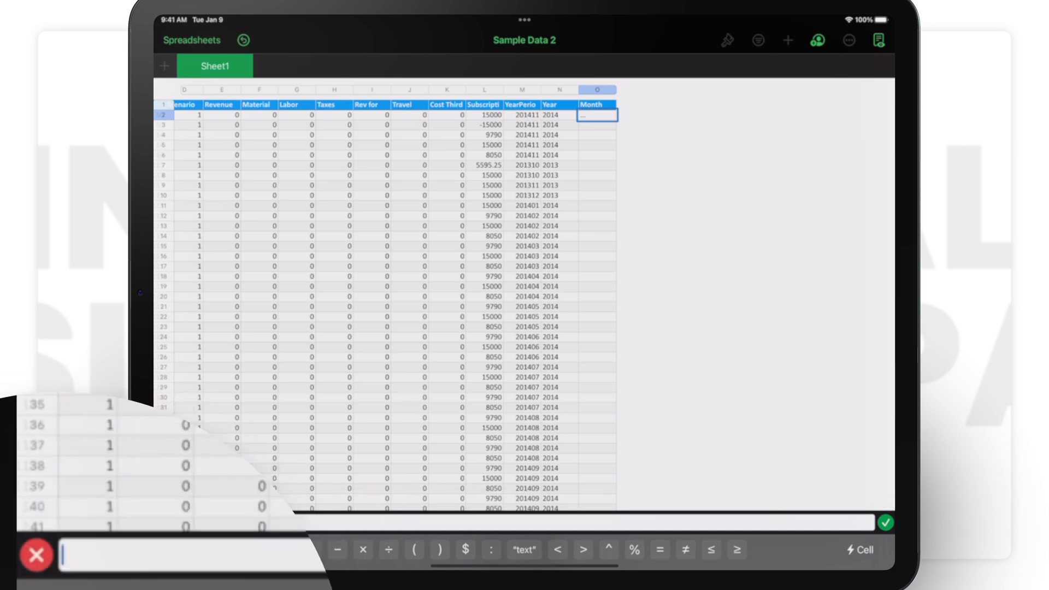
type("RIGHT (")
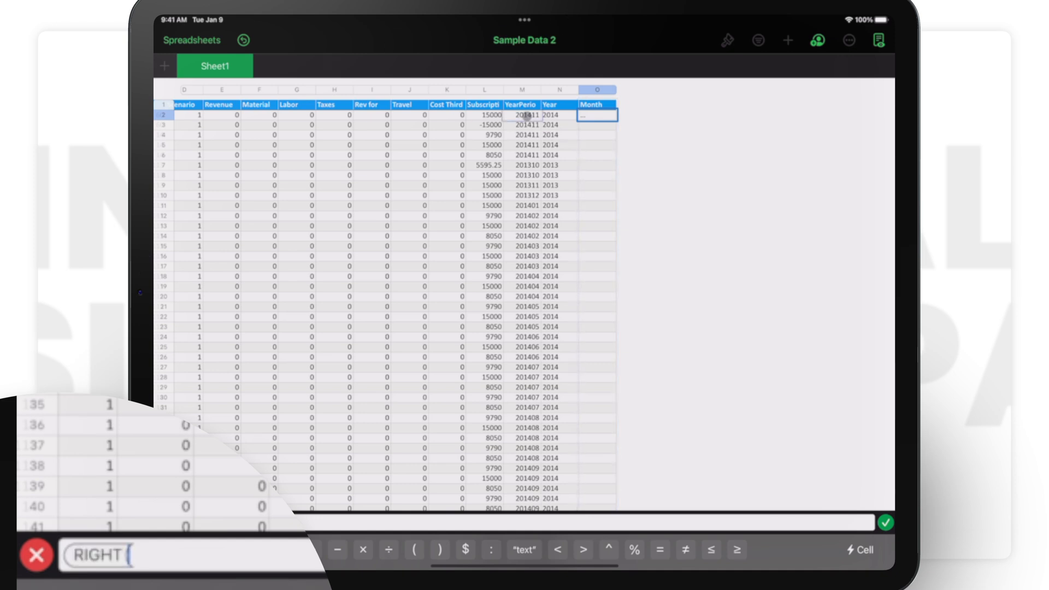
left_click(522, 115)
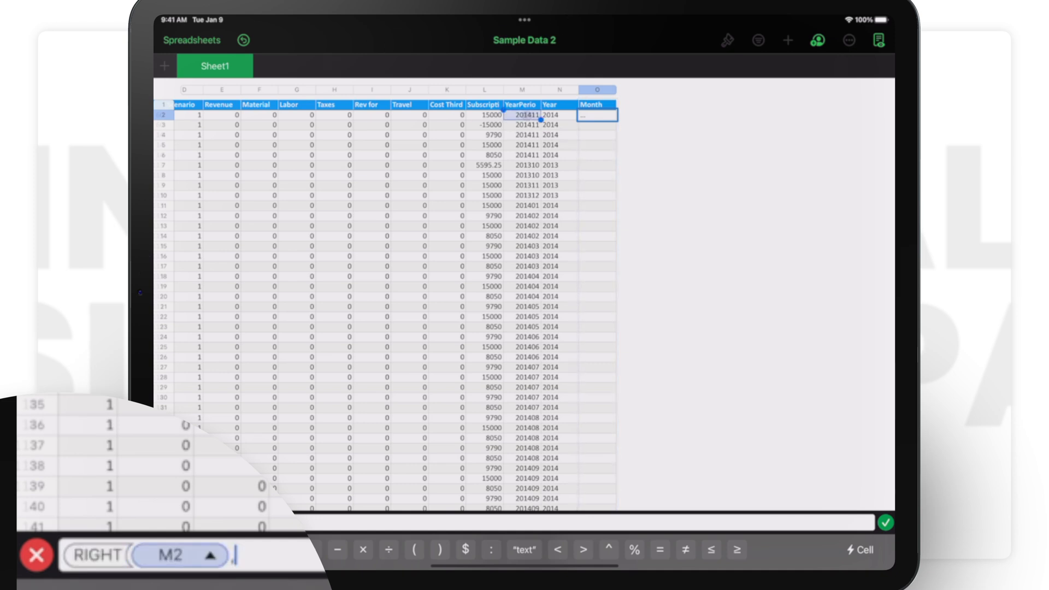
type(",2)")
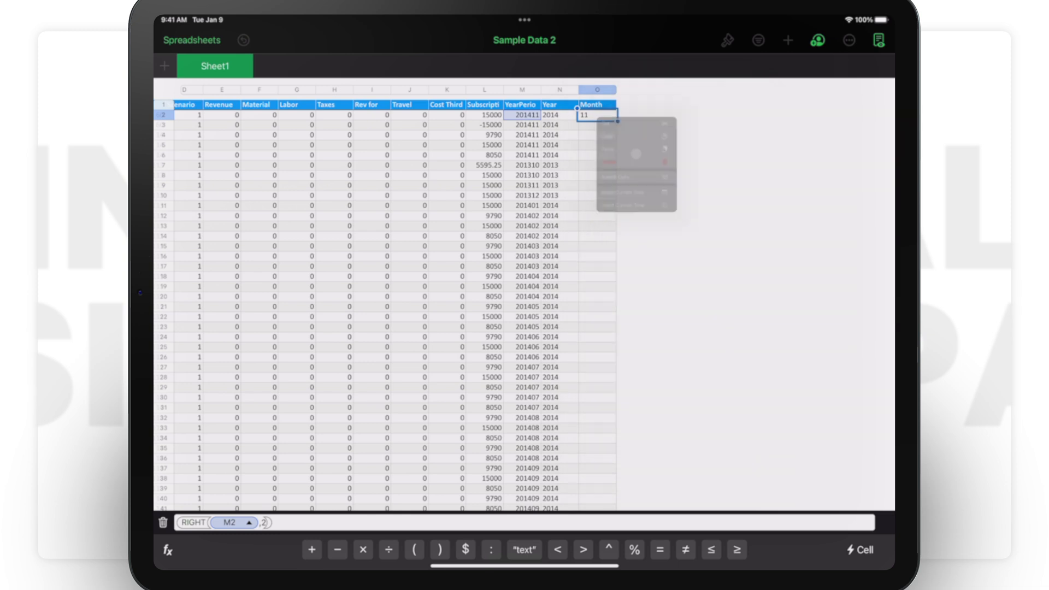
left_click(725, 39)
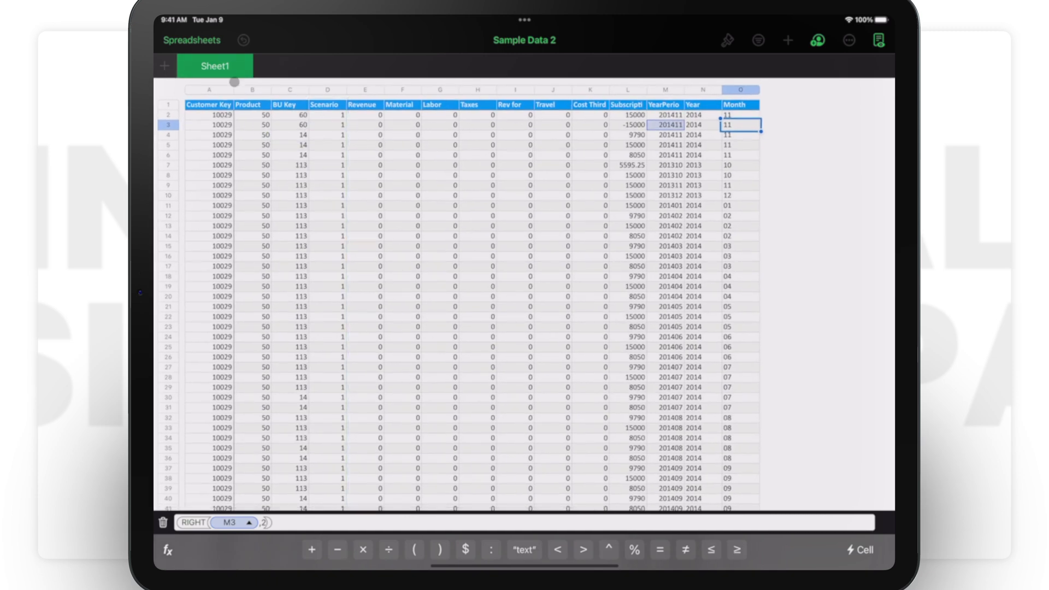
Show the Format inspector's data format choices for the sample data table
left_click(726, 40)
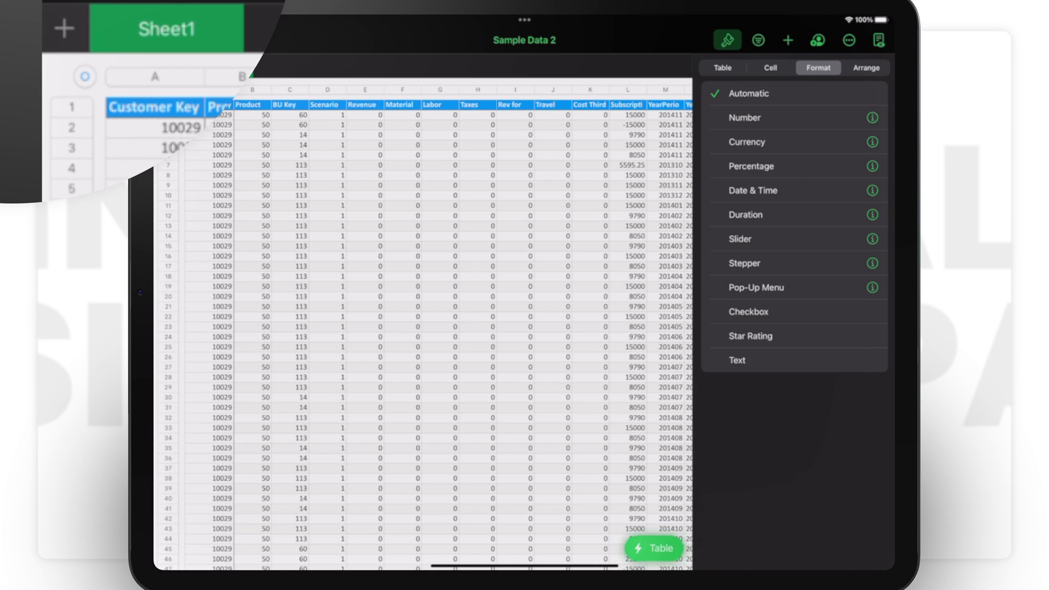
Bring up Table 1's quick-action menu offering Create Pivot Table
left_click(651, 547)
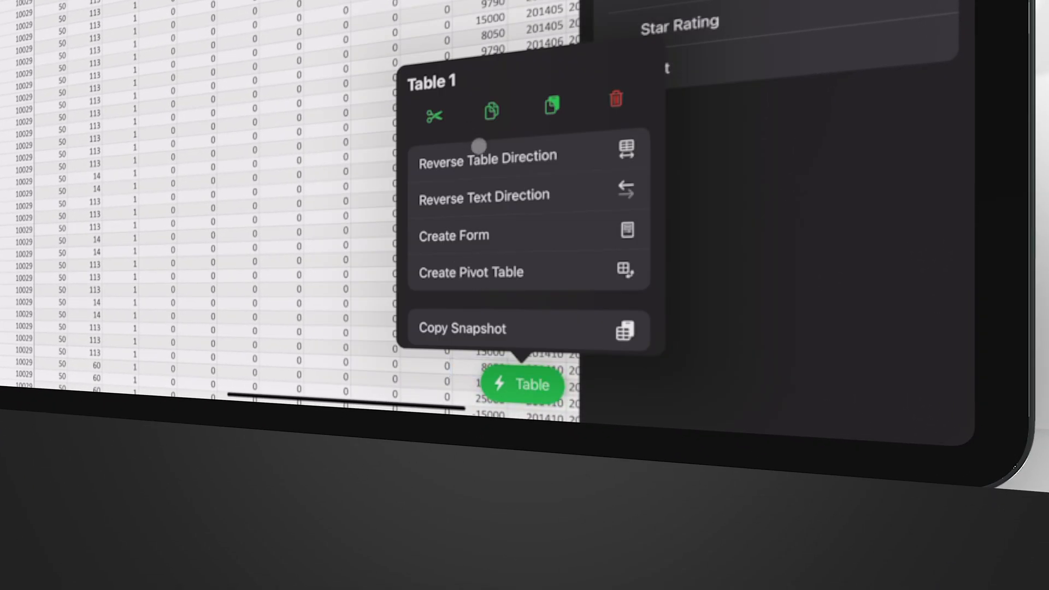
mouse_move(487, 253)
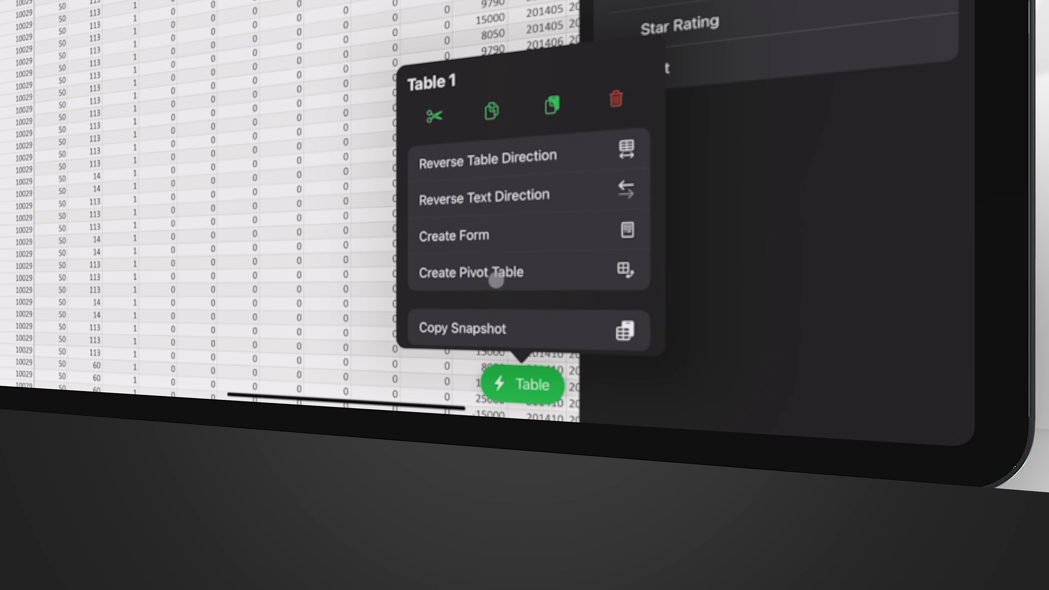
mouse_move(482, 240)
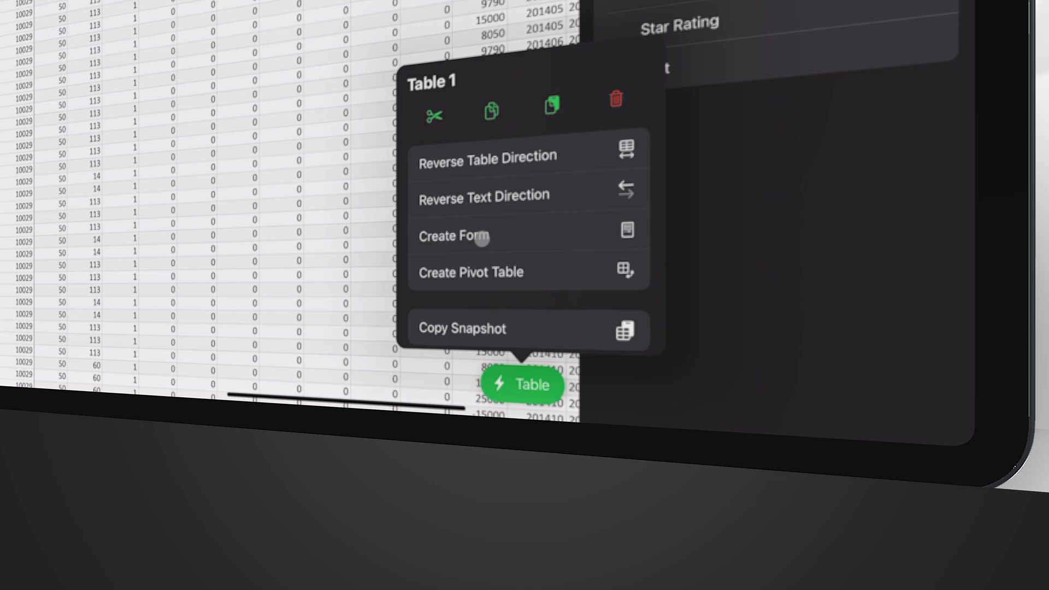
mouse_move(569, 268)
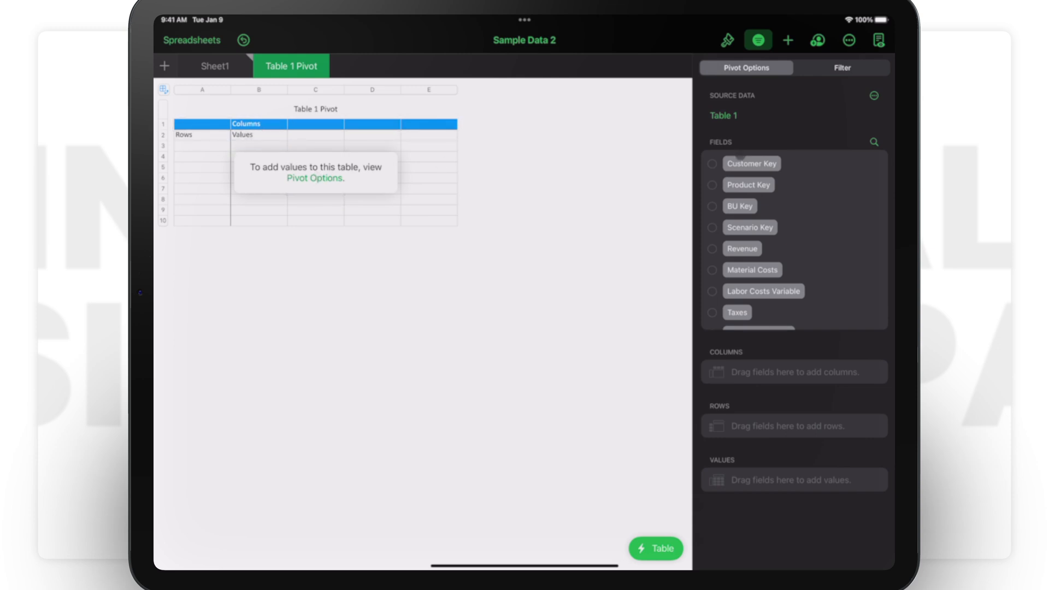
Place the Year field as the pivot's column grouping in Pivot Options
scroll("down", 3)
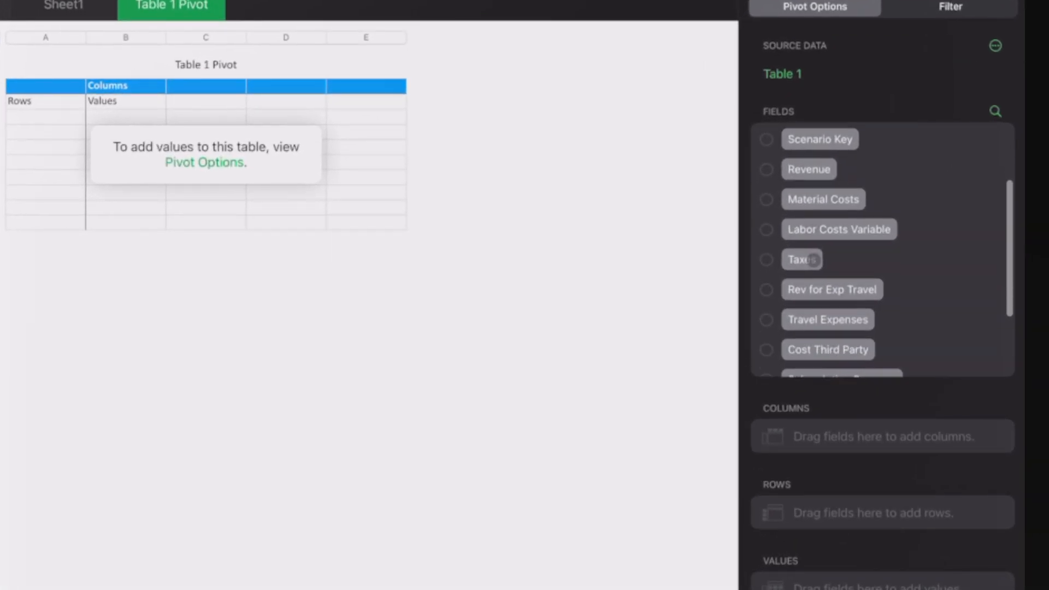
scroll("down", 3)
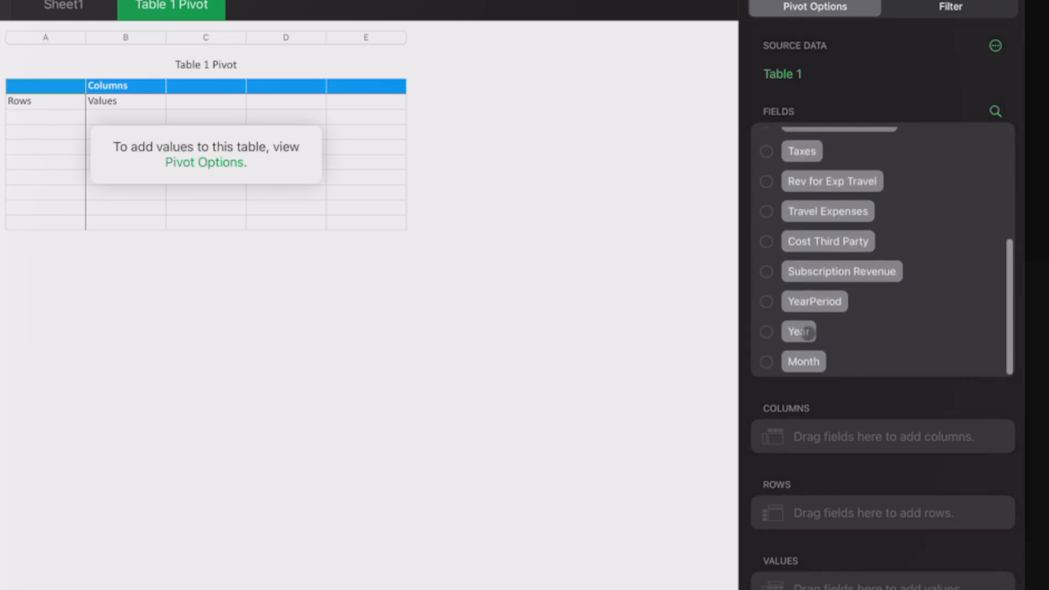
left_click_drag(797, 331, 857, 512)
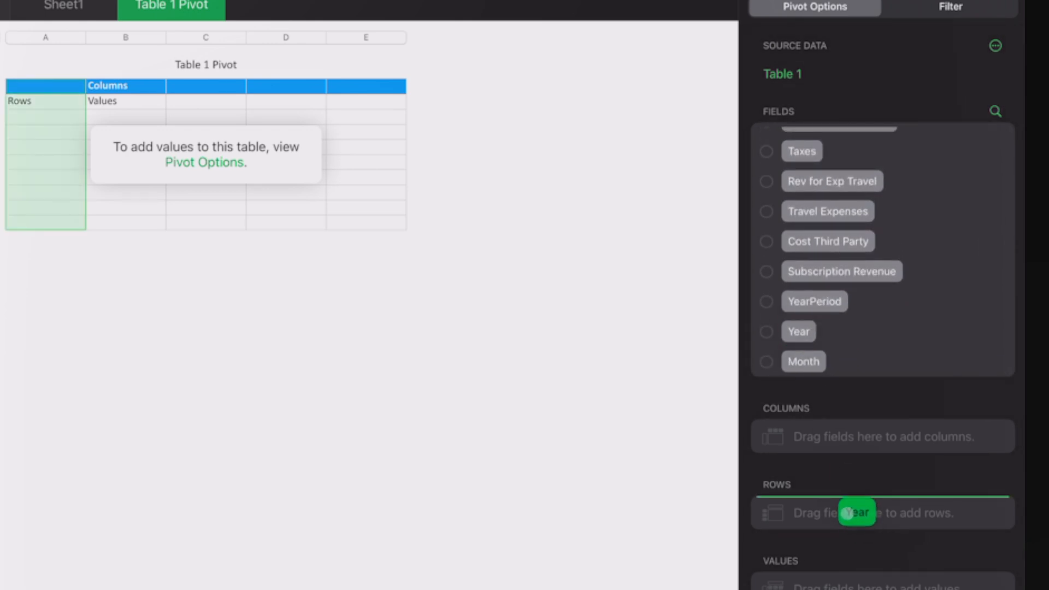
left_click_drag(858, 512, 790, 511)
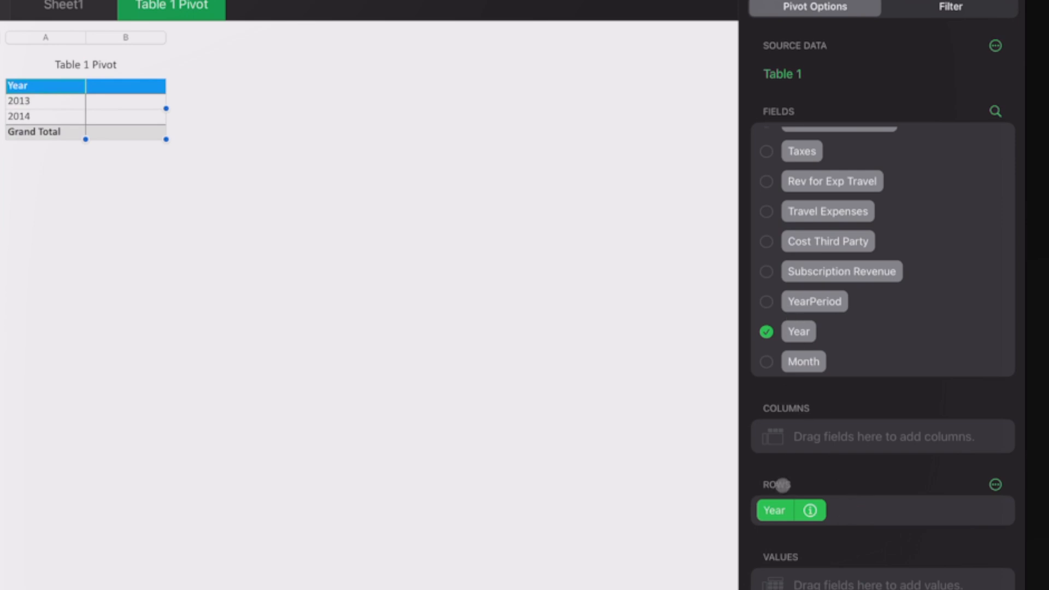
left_click_drag(790, 510, 866, 419)
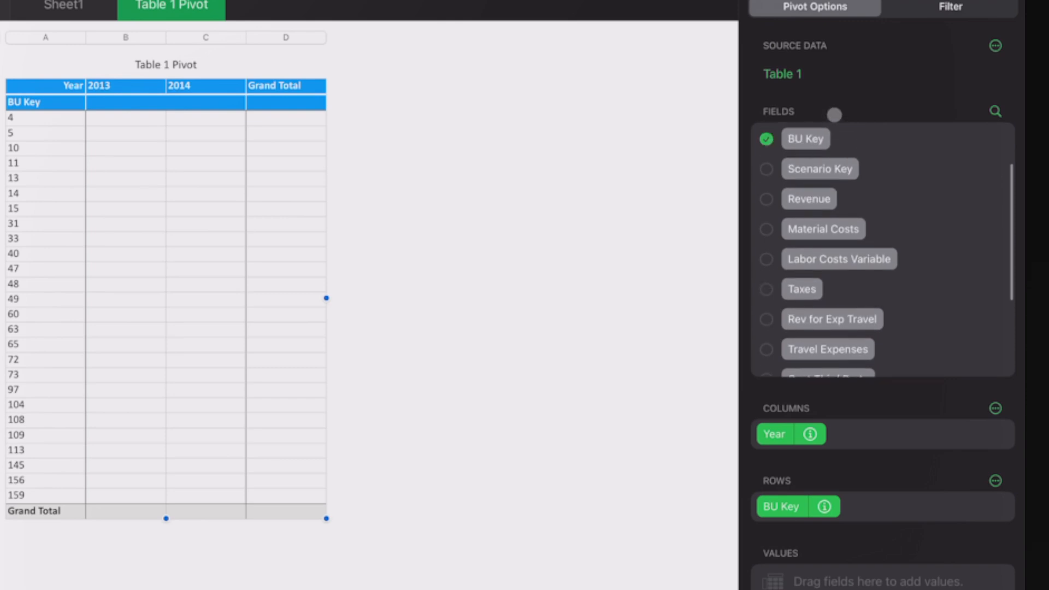
Add Revenue as the summed values and select the revenue cells for formatting
left_click_drag(808, 199, 821, 578)
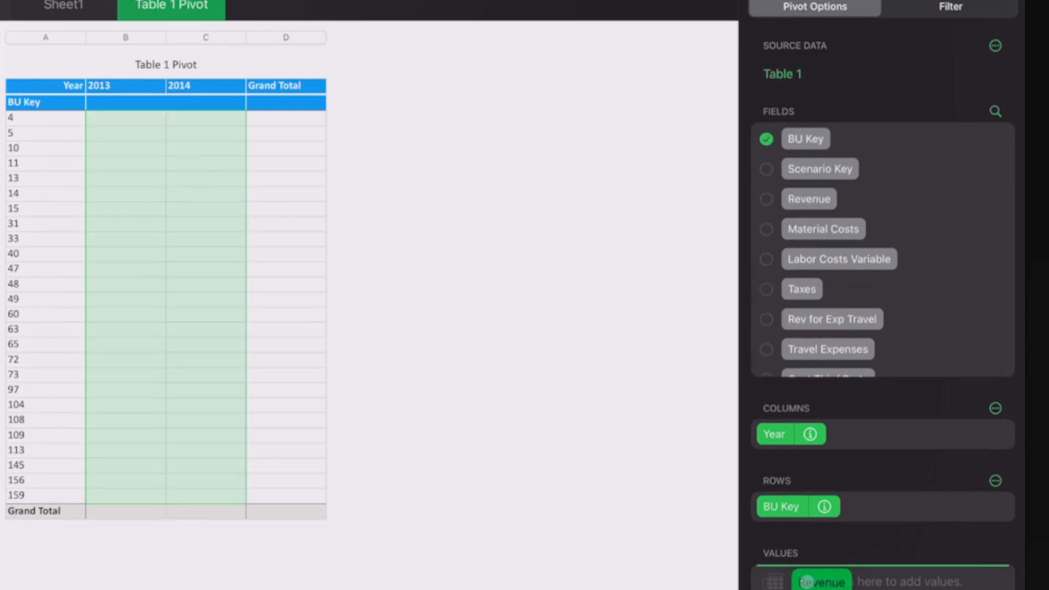
left_click(766, 198)
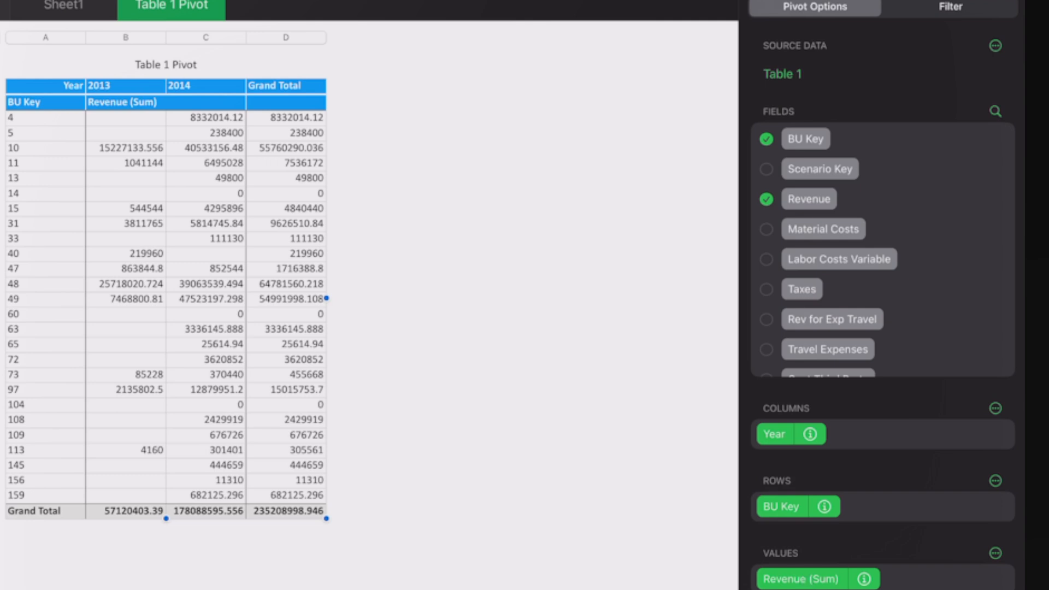
left_click(124, 269)
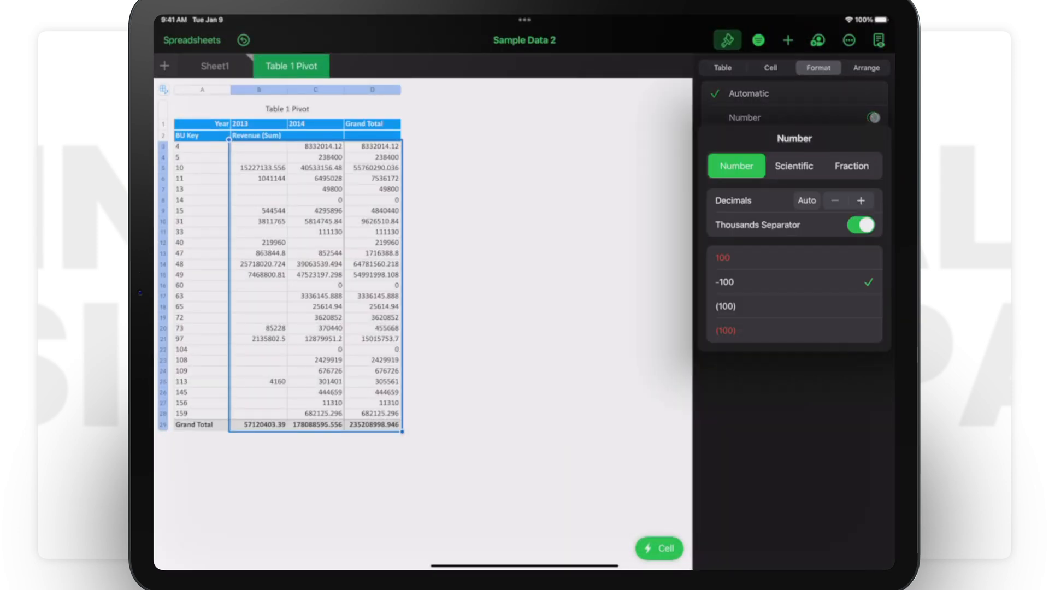
Format revenue sums with 0 decimals and thousands separators, then return to Pivot Options
left_click(807, 200)
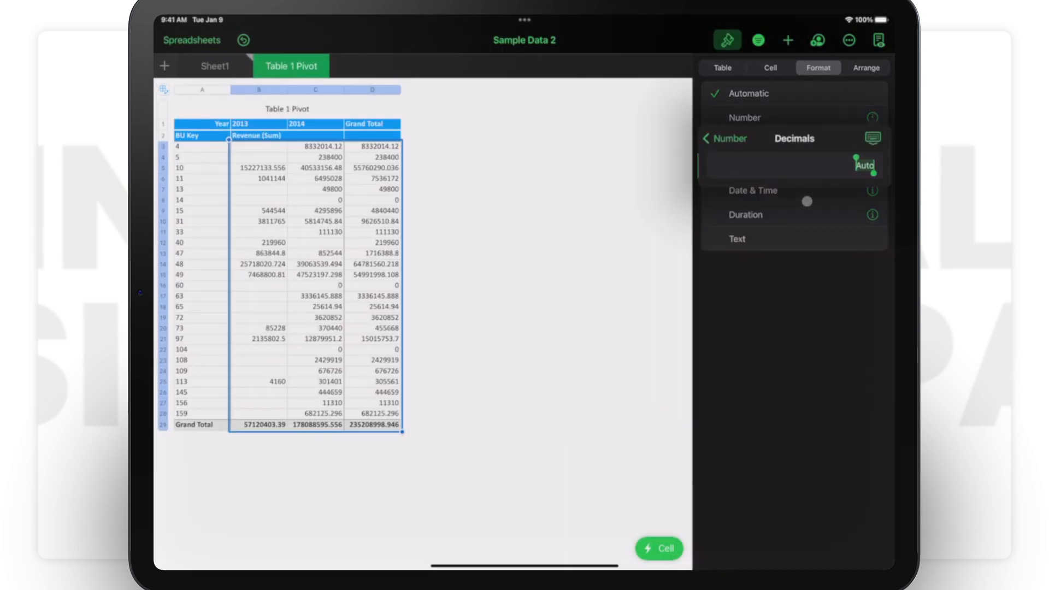
left_click(743, 117)
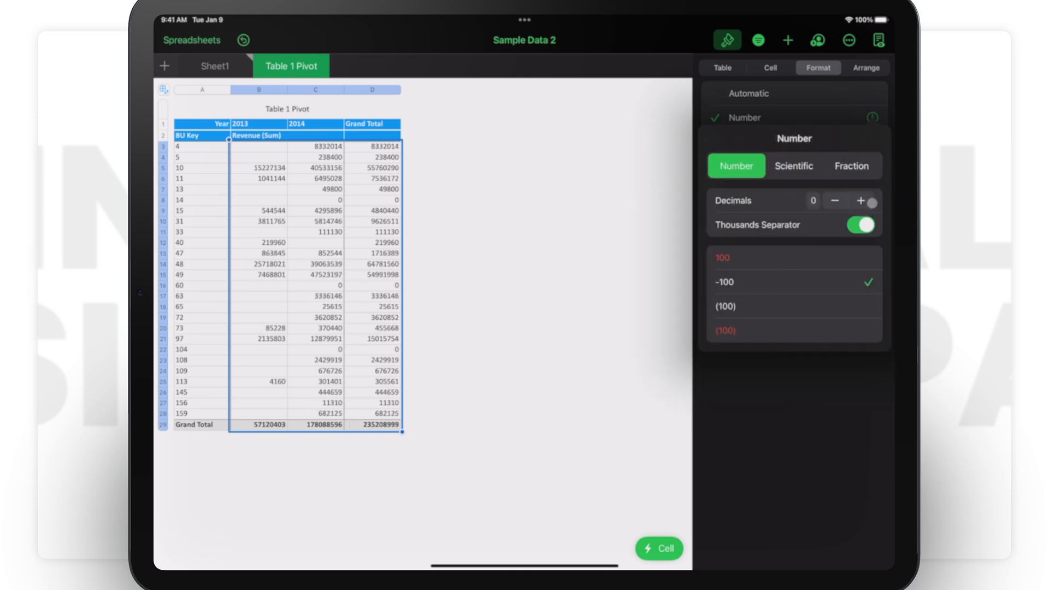
left_click(860, 225)
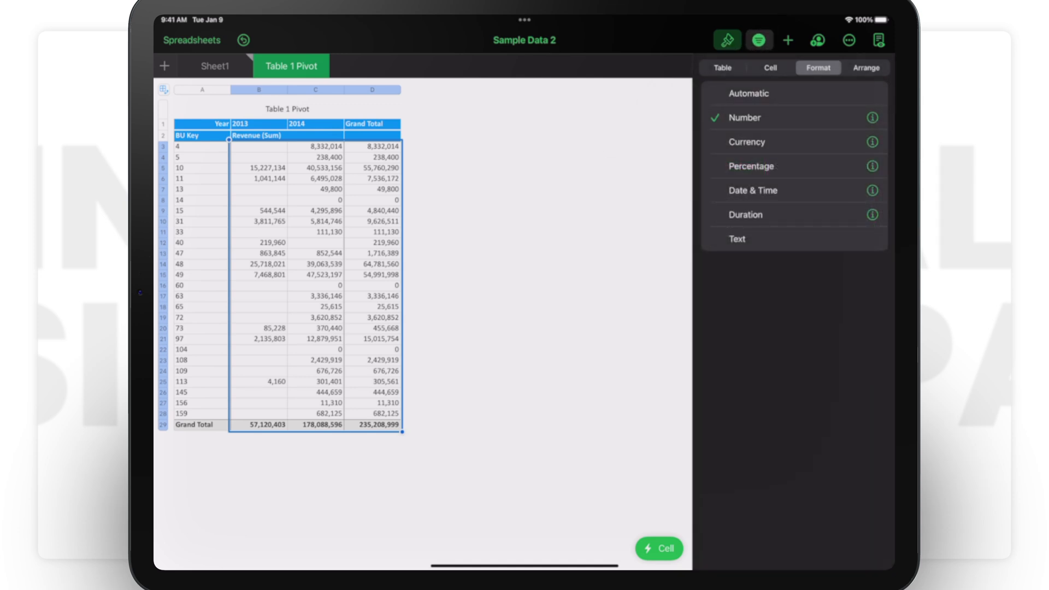
left_click(758, 40)
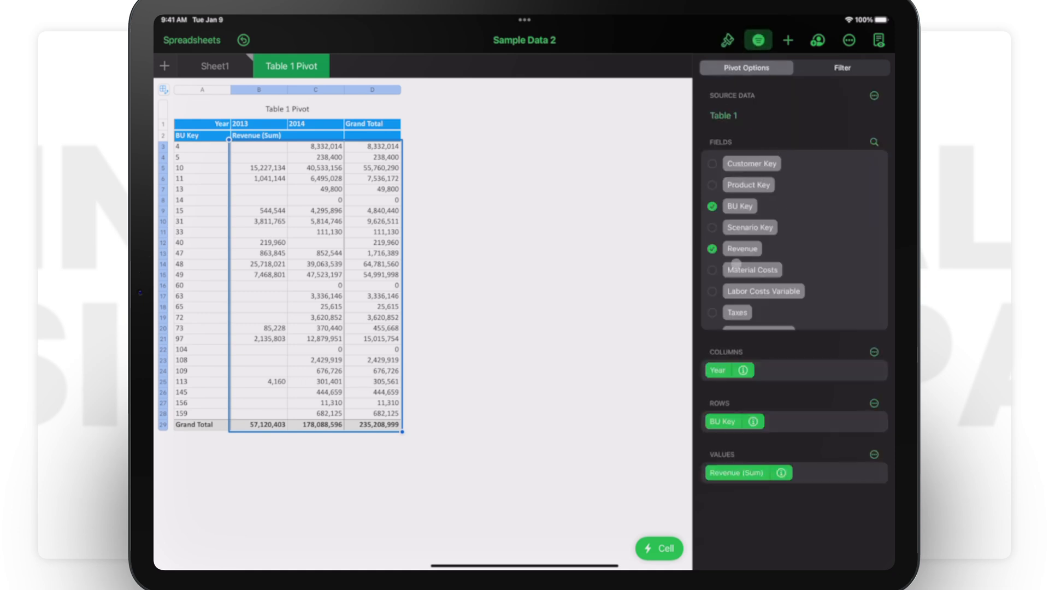
Drag Product Key into Rows above BU Key so products group rows with subtotals
left_click(315, 211)
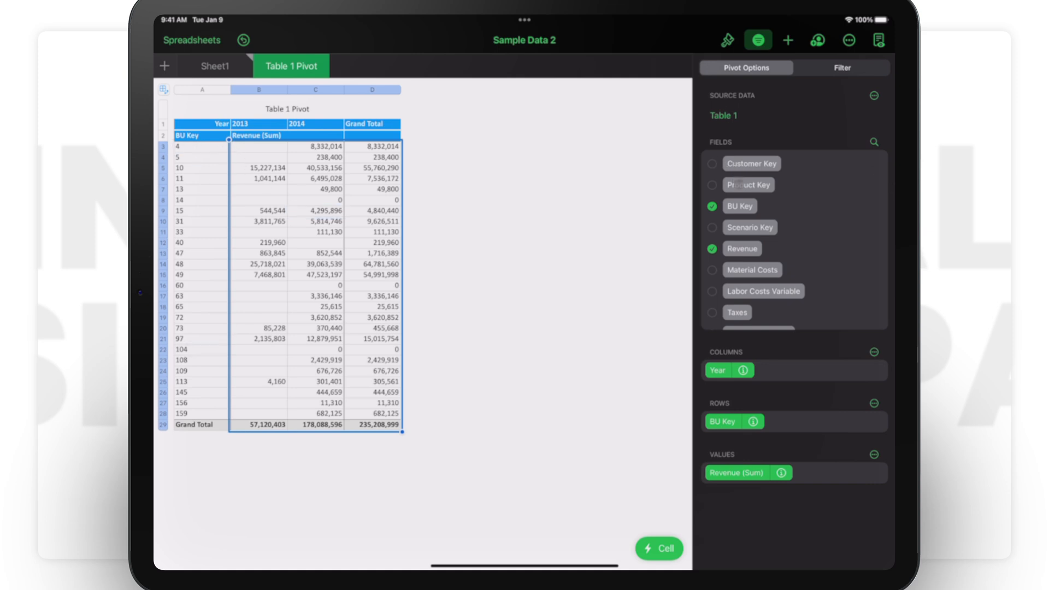
left_click_drag(748, 185, 767, 430)
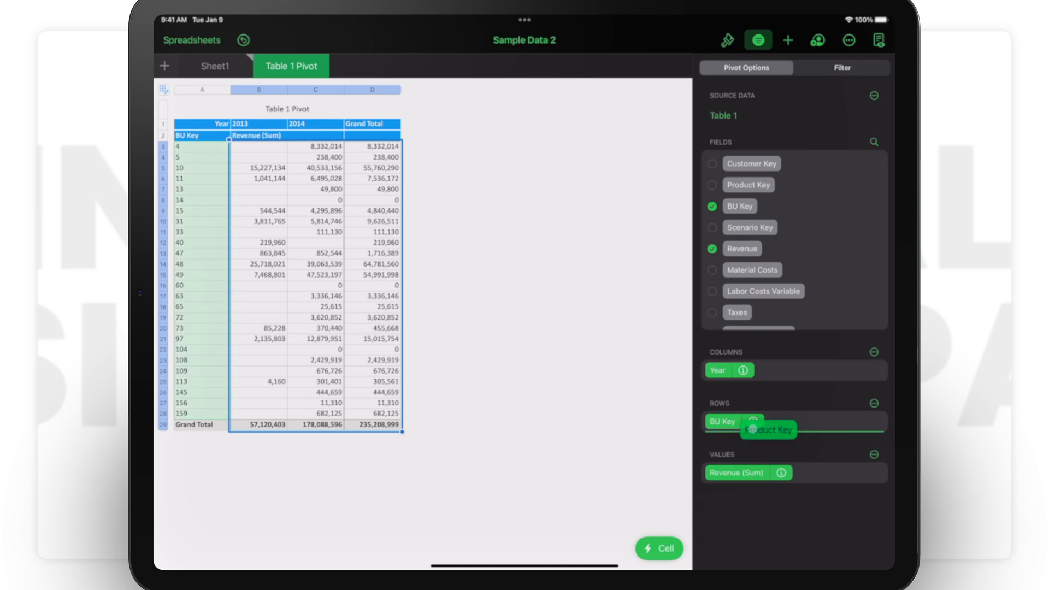
left_click_drag(767, 430, 731, 443)
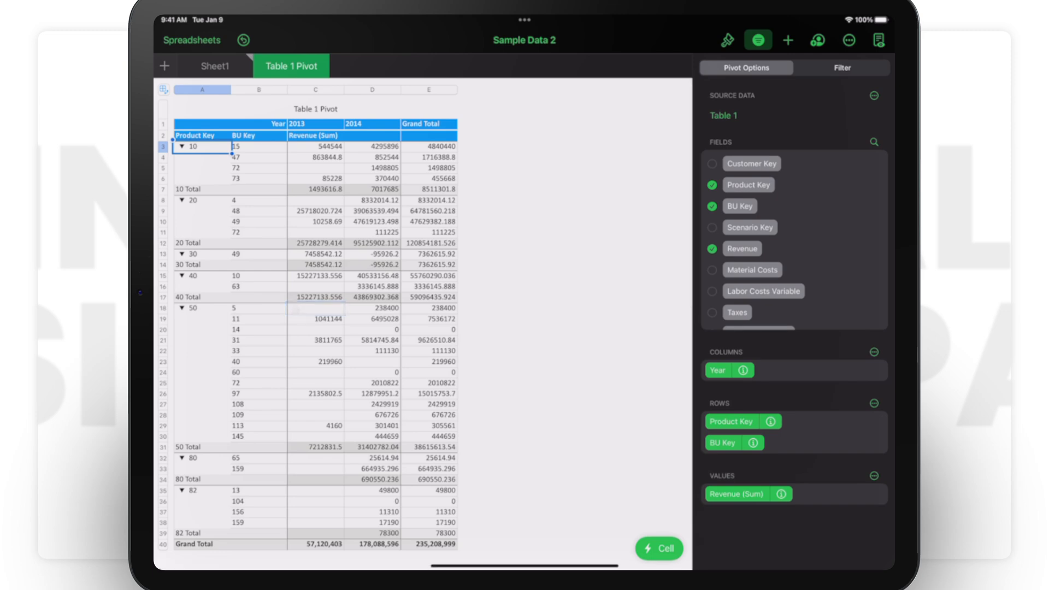
left_click(725, 41)
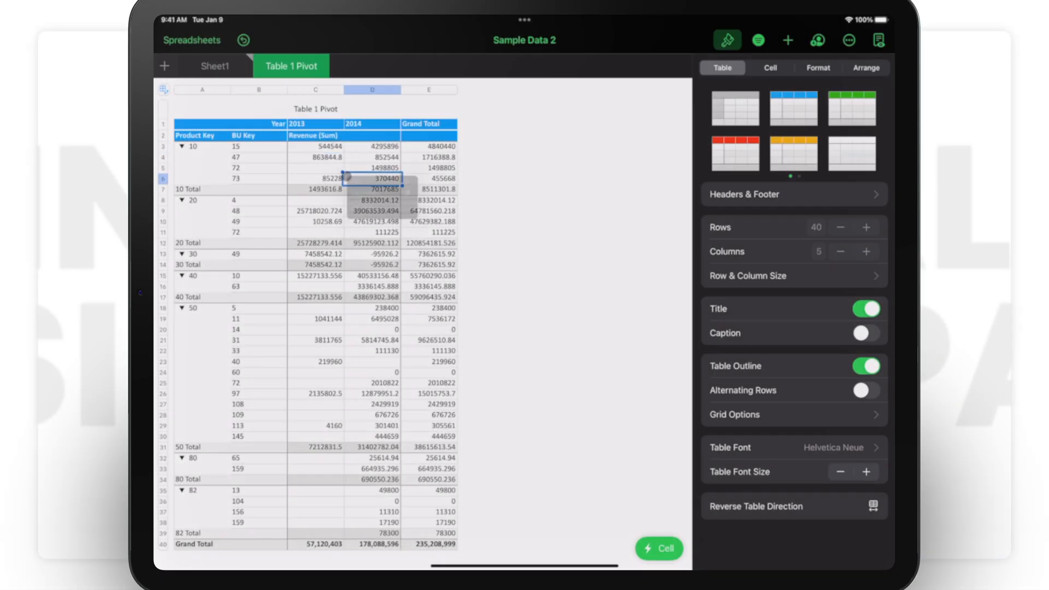
Create a new 3D bar chart of 2013 and 2014 revenue from a pivot cell
right_click(372, 178)
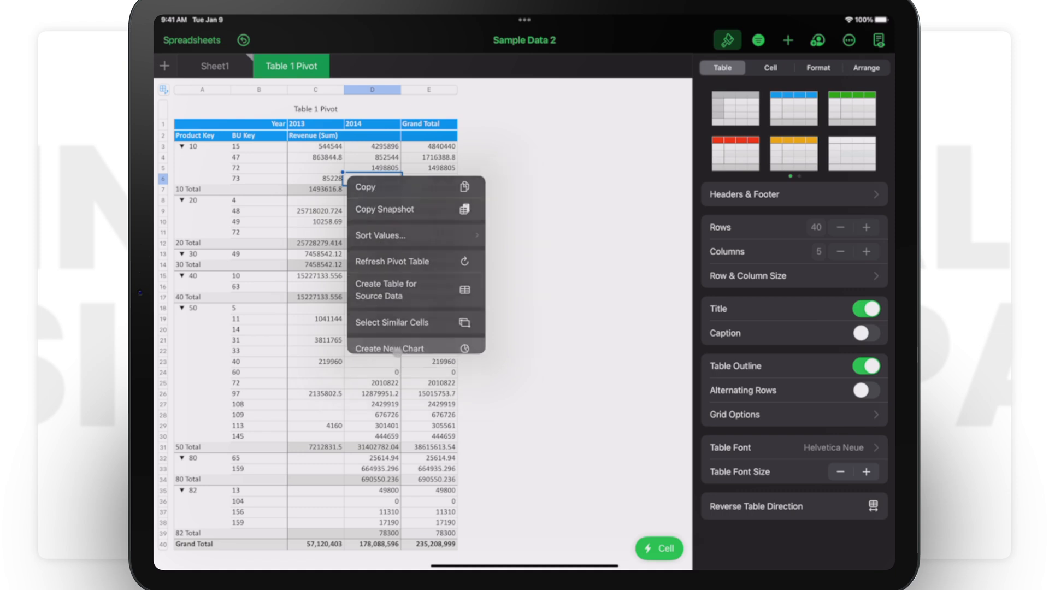
left_click(393, 348)
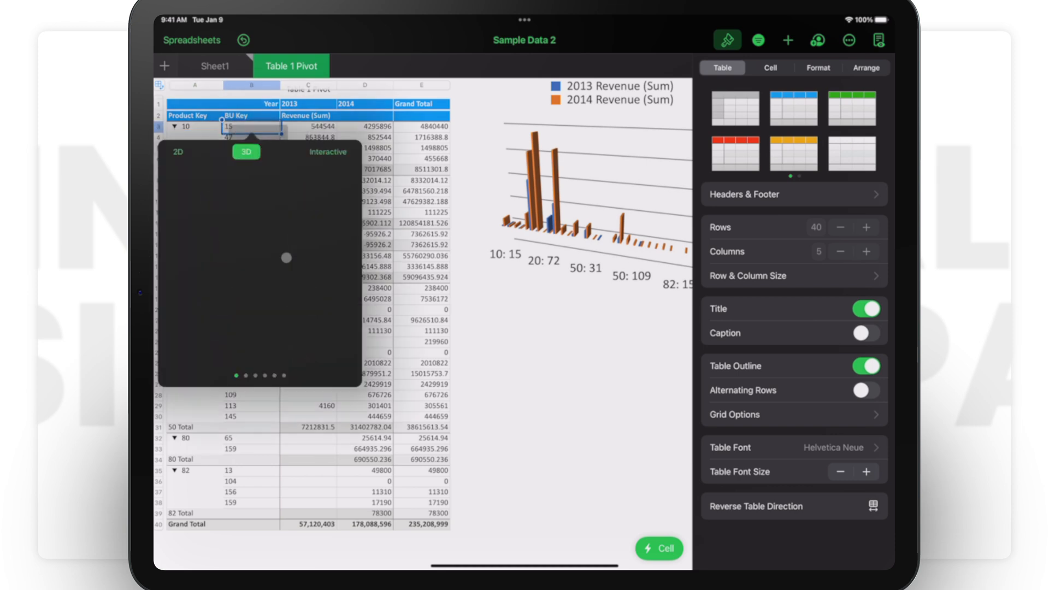
left_click(177, 152)
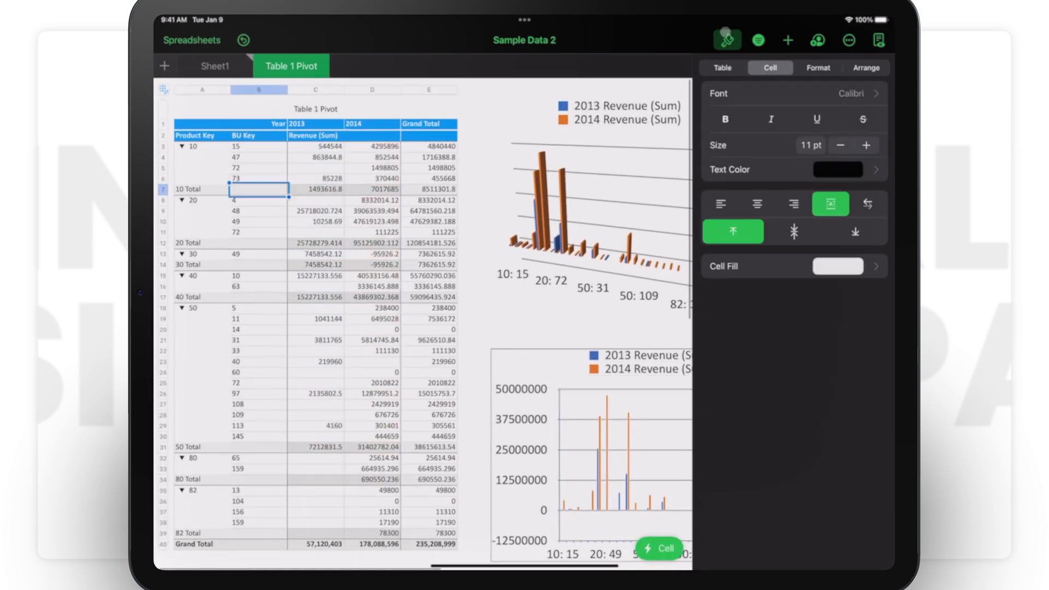
In Pivot Options, leave Product Key as the only row field so charts show per-product revenue
left_click(758, 39)
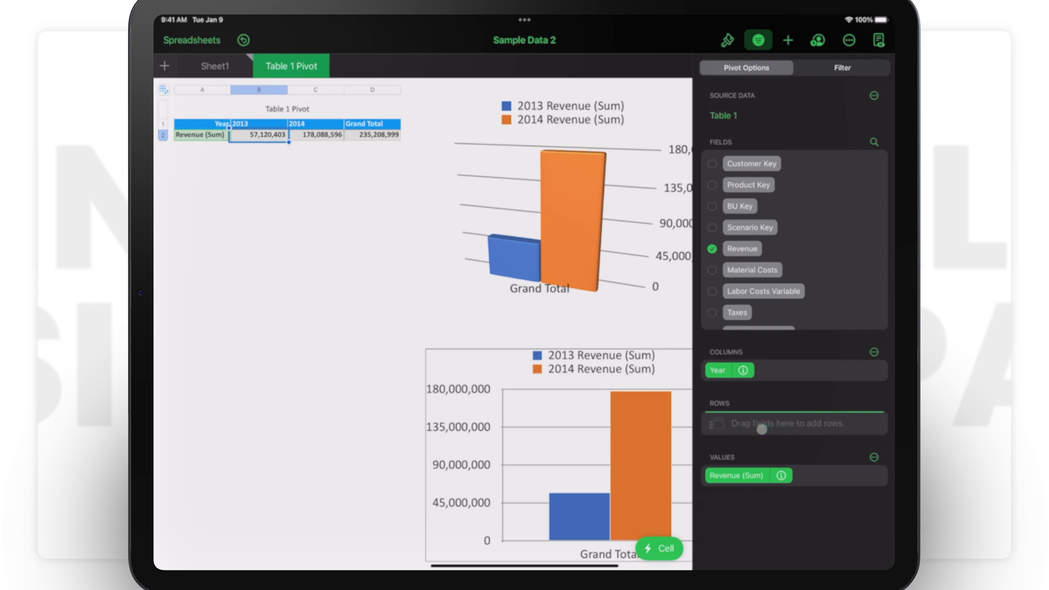
left_click(712, 185)
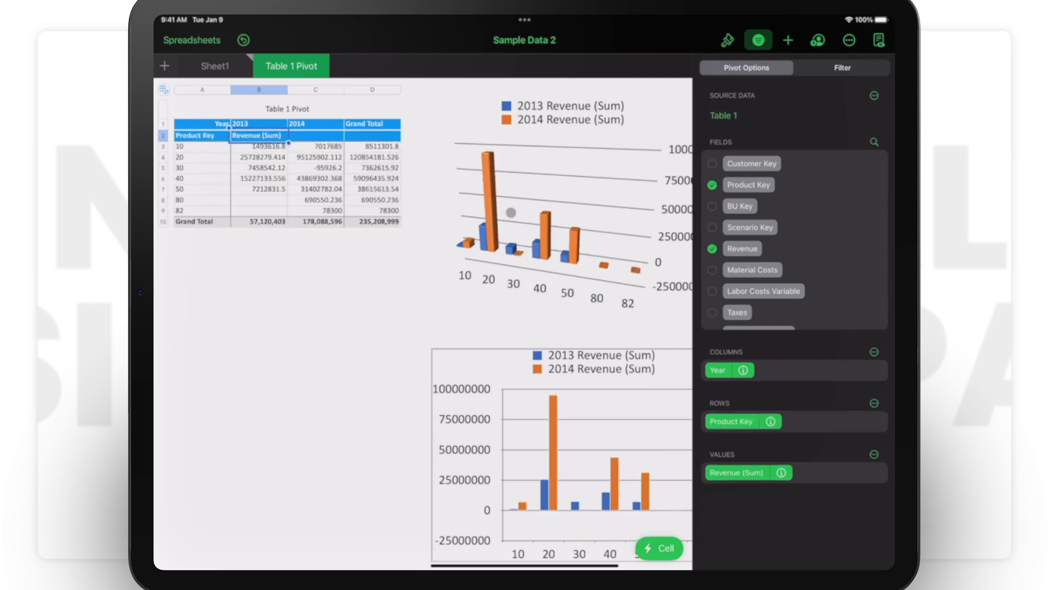